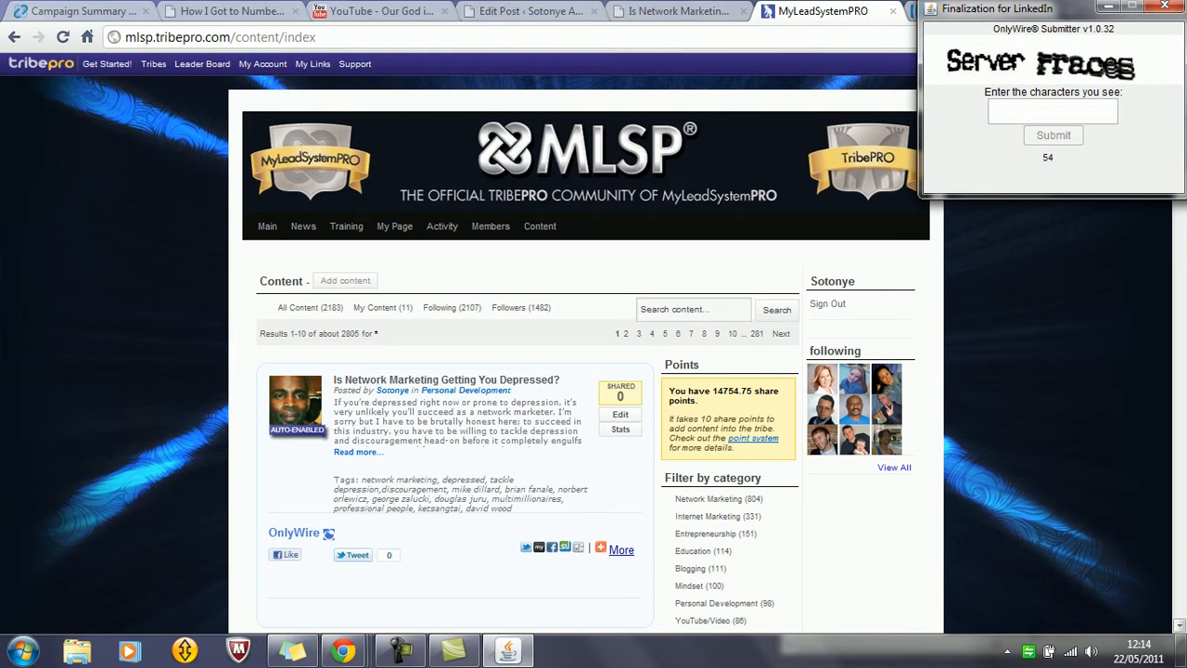
Answer the LinkedIn finalization captcha with the shown characters so the OnlyWire window closes.
text(sER)
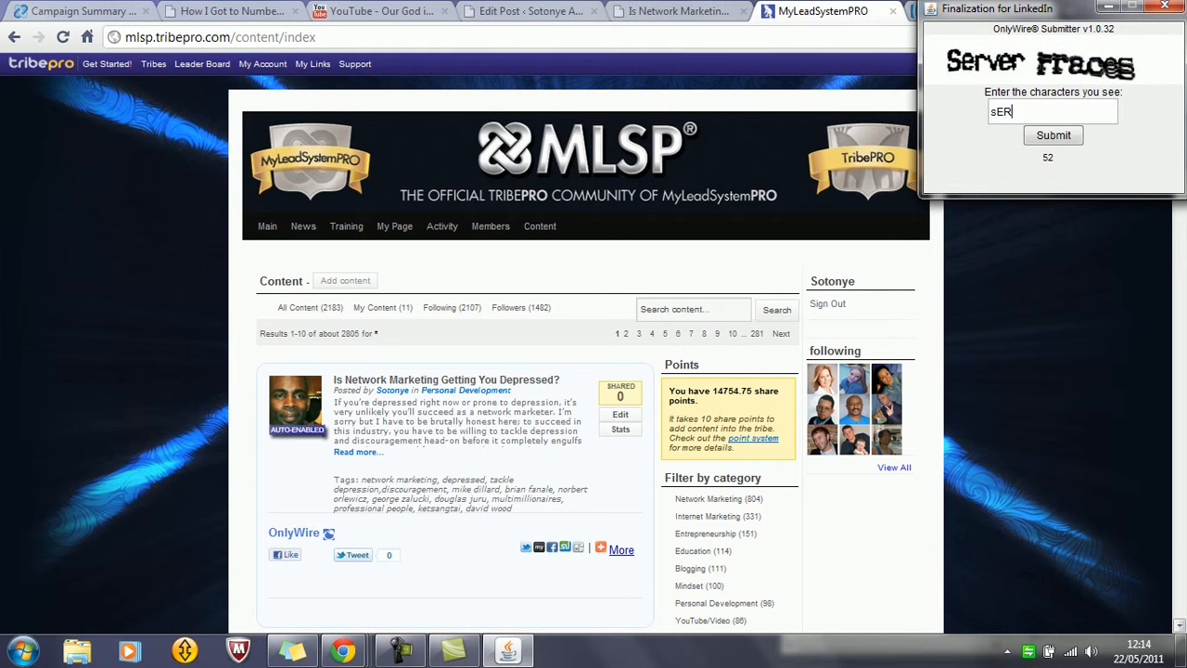
text(VER)
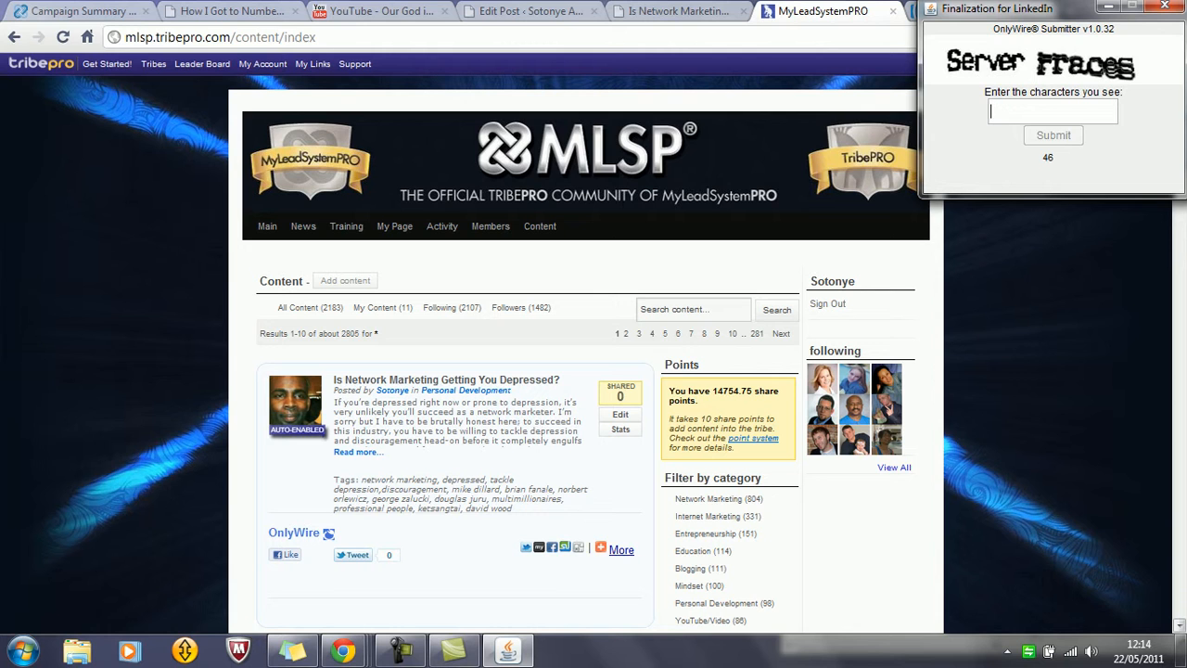
text(Ser)
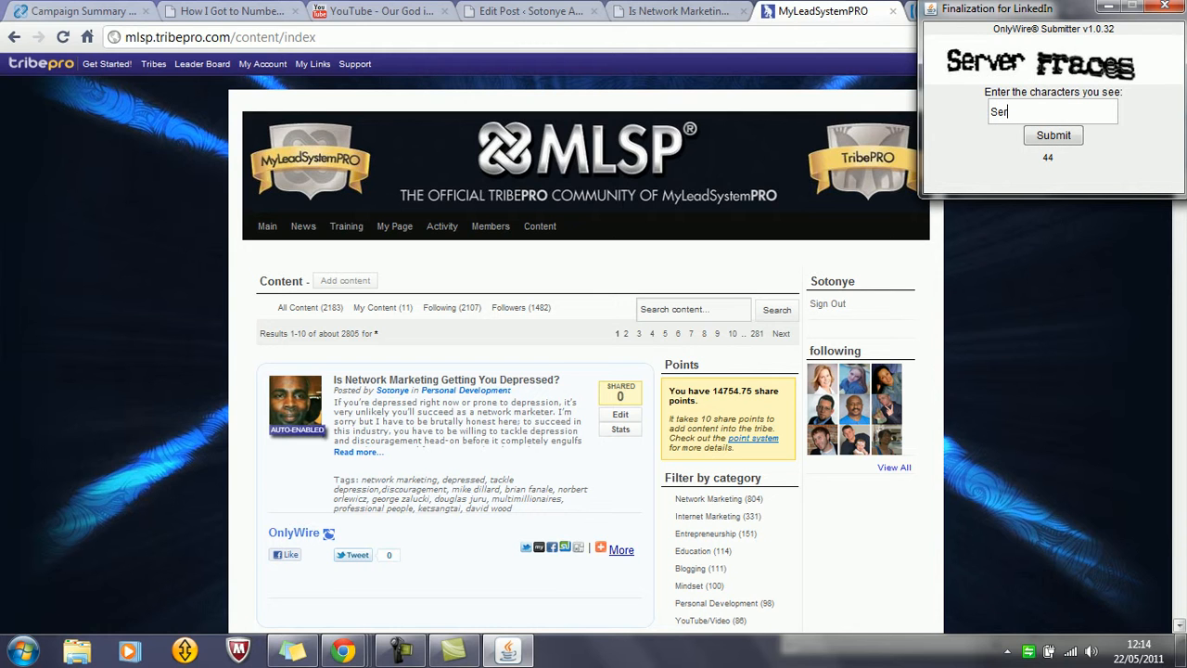
text(ver)
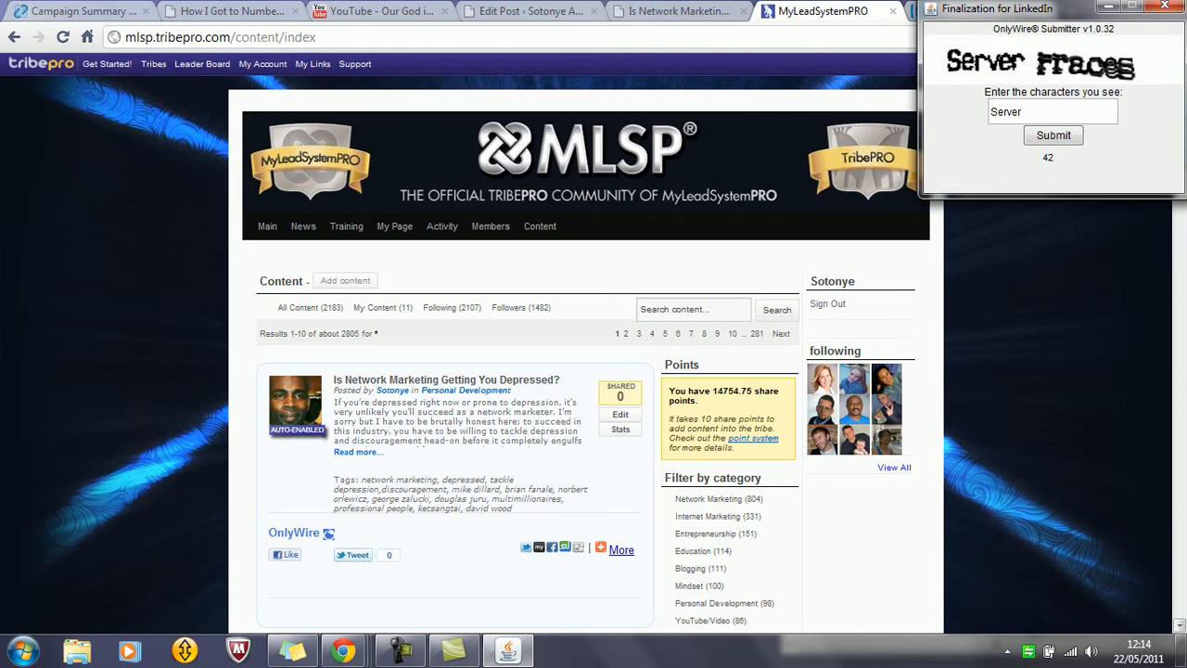
text(rra)
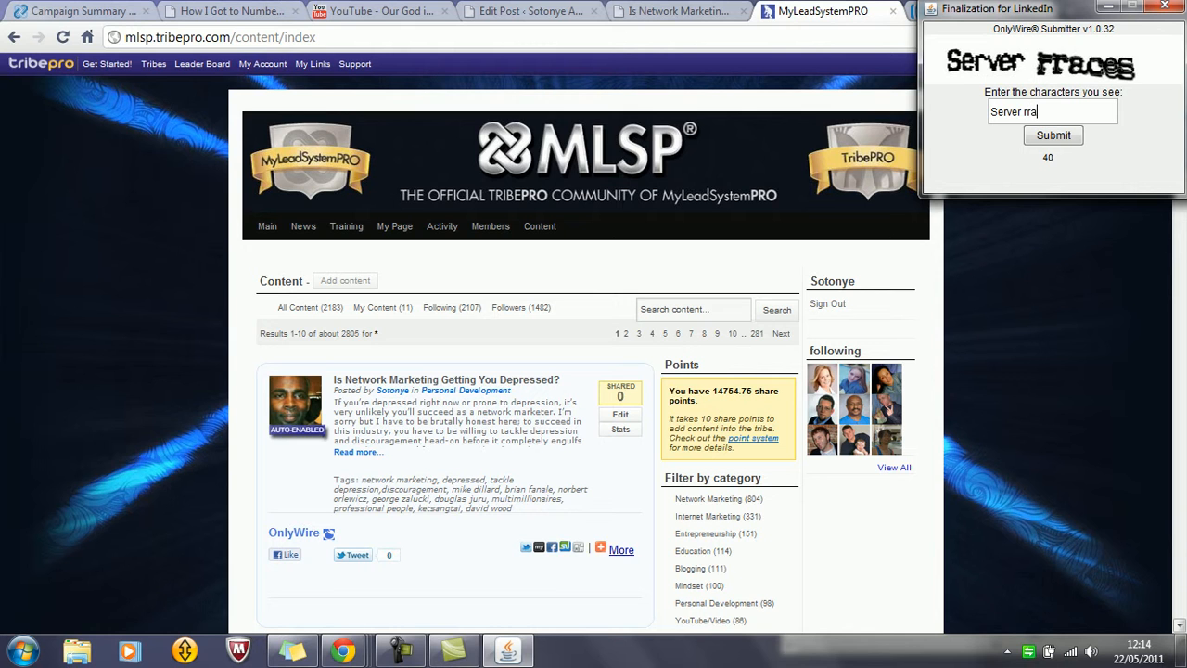
text(ce)
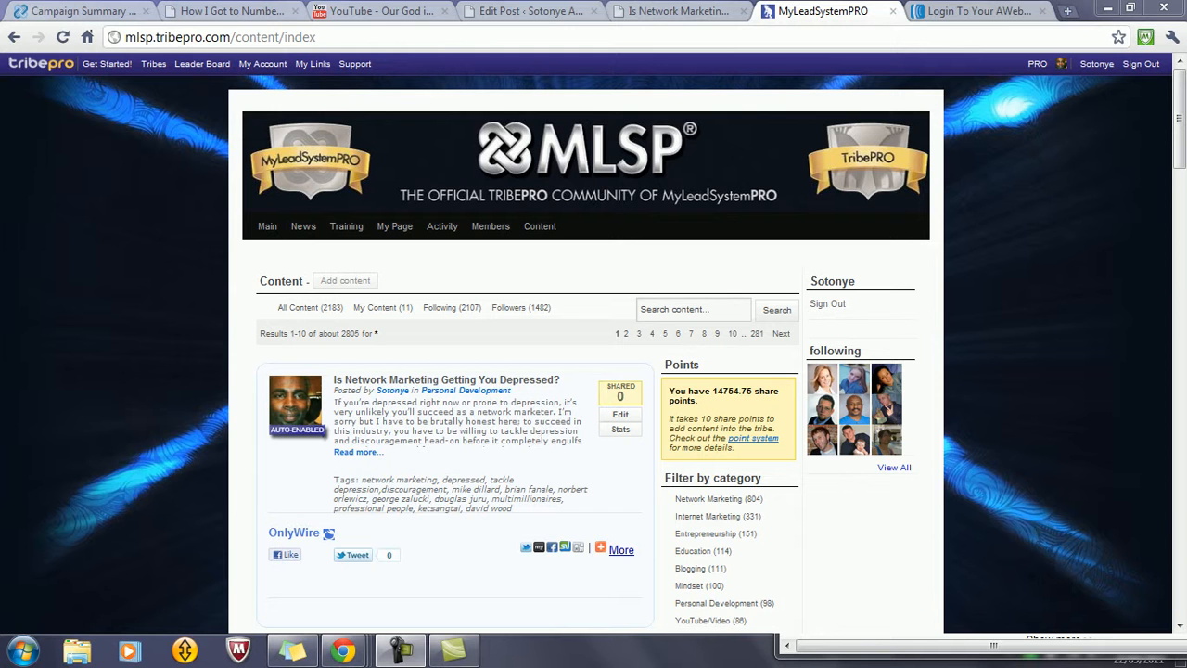
Reload the TribePro content page so the depression article's share count refreshes to 1670.
click(219, 37)
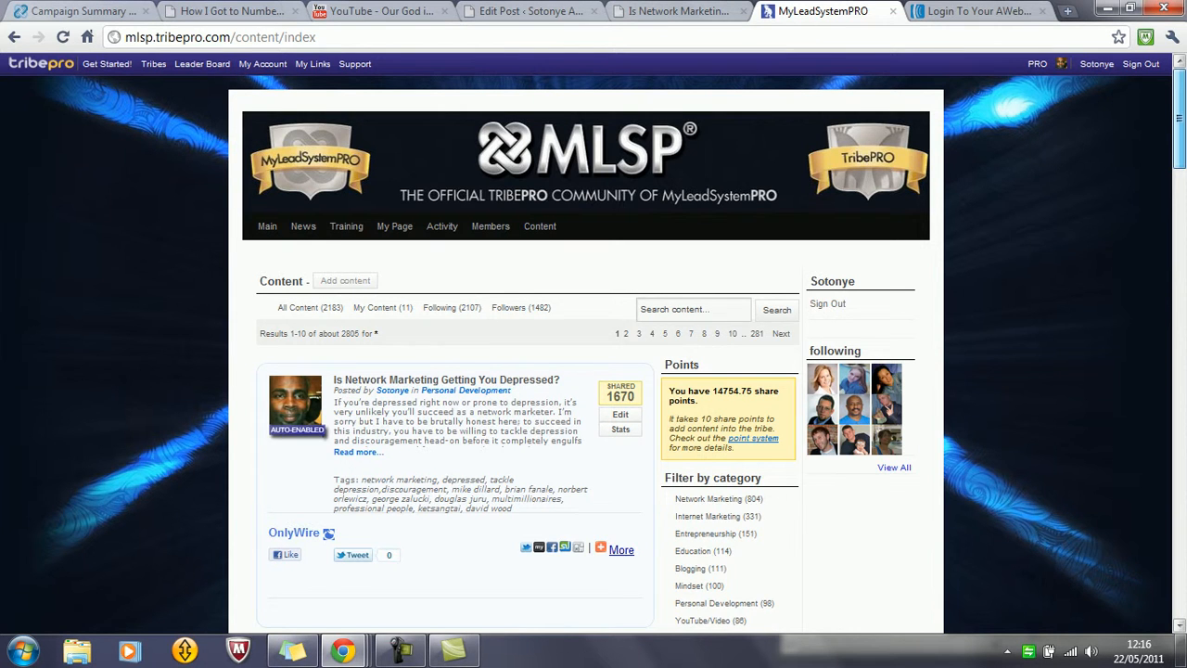
scroll(down, 3)
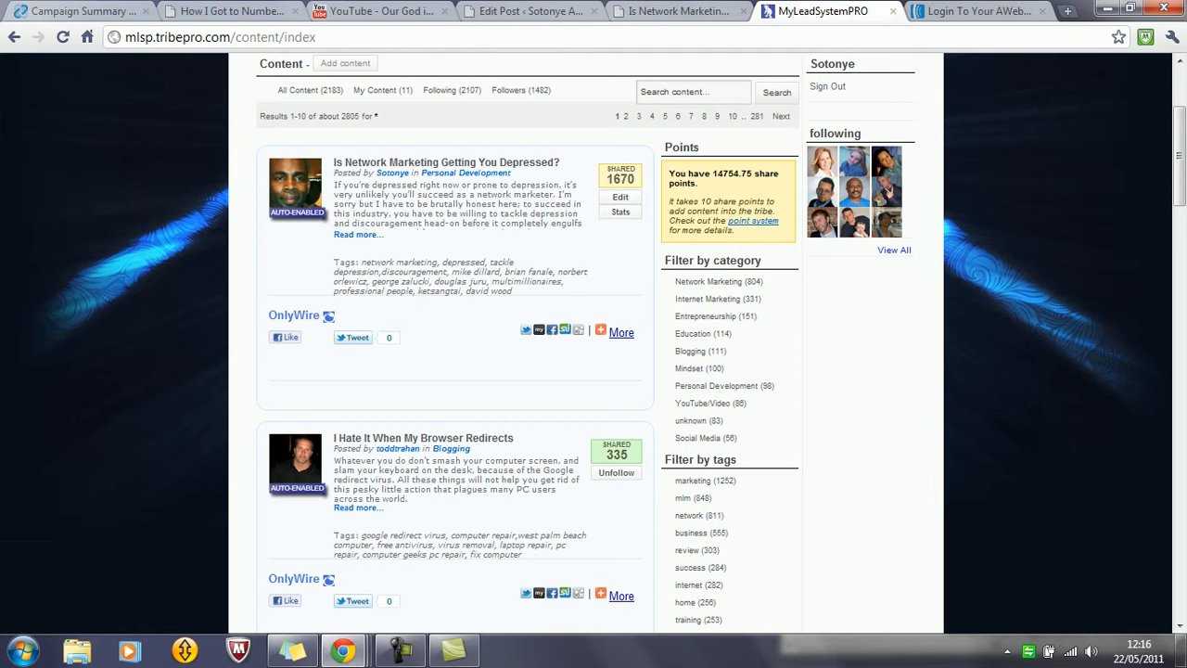
Tick Select All services in the article's OnlyWire share window and review its encouraging share message.
click(293, 315)
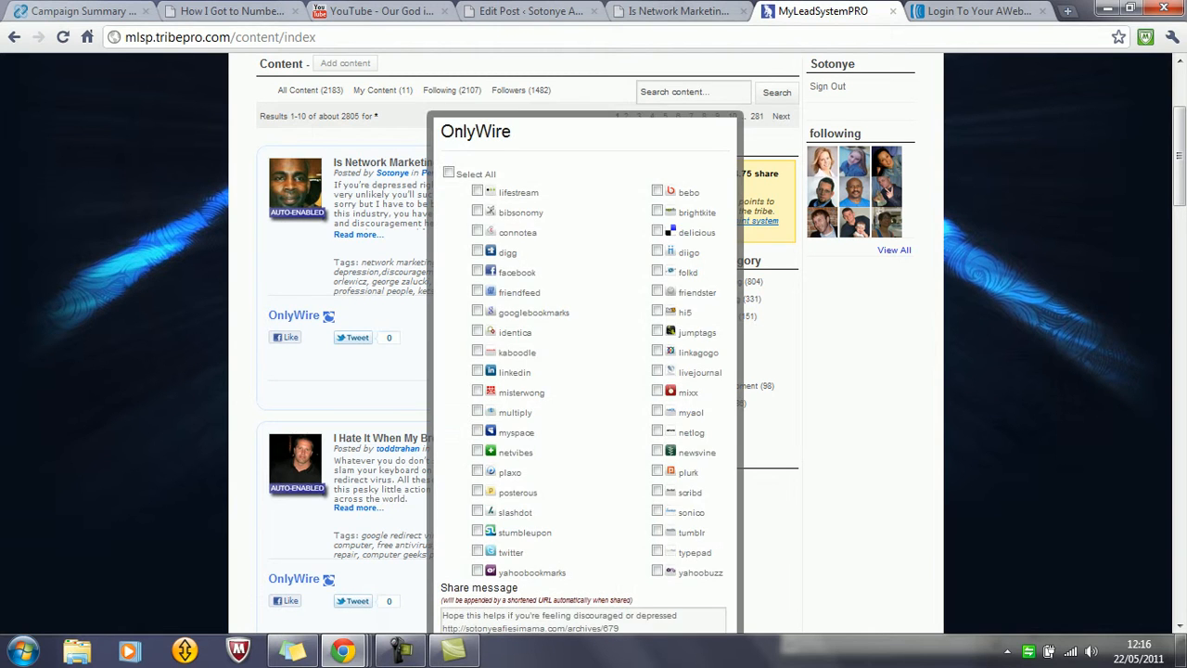
click(449, 175)
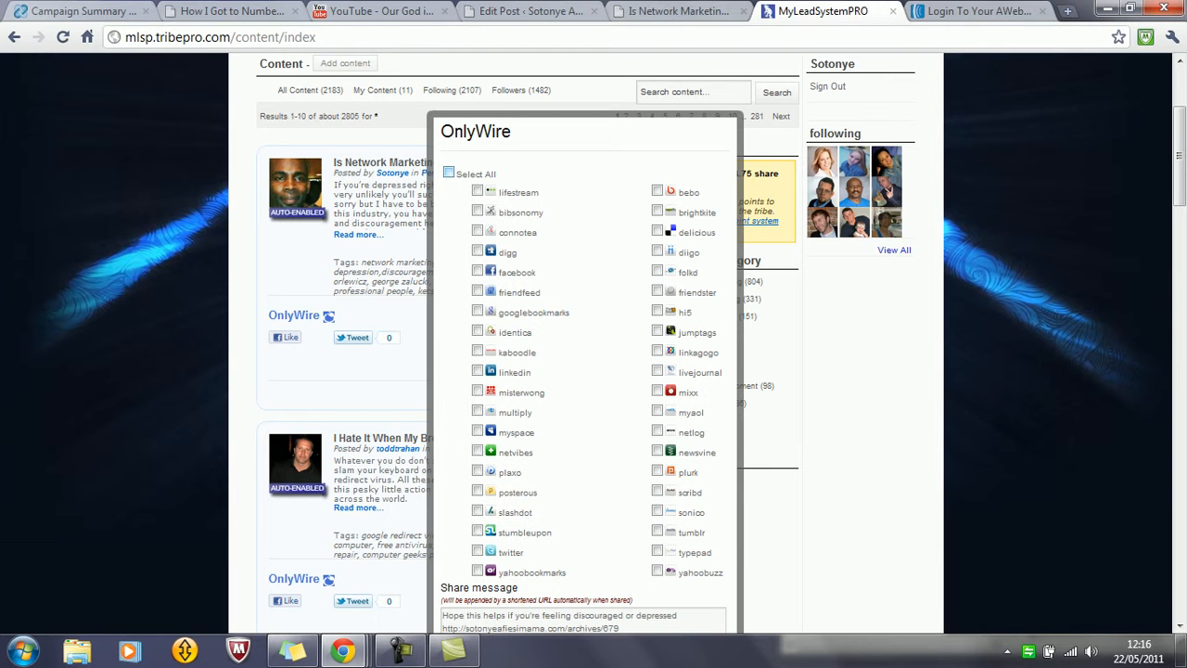
click(449, 174)
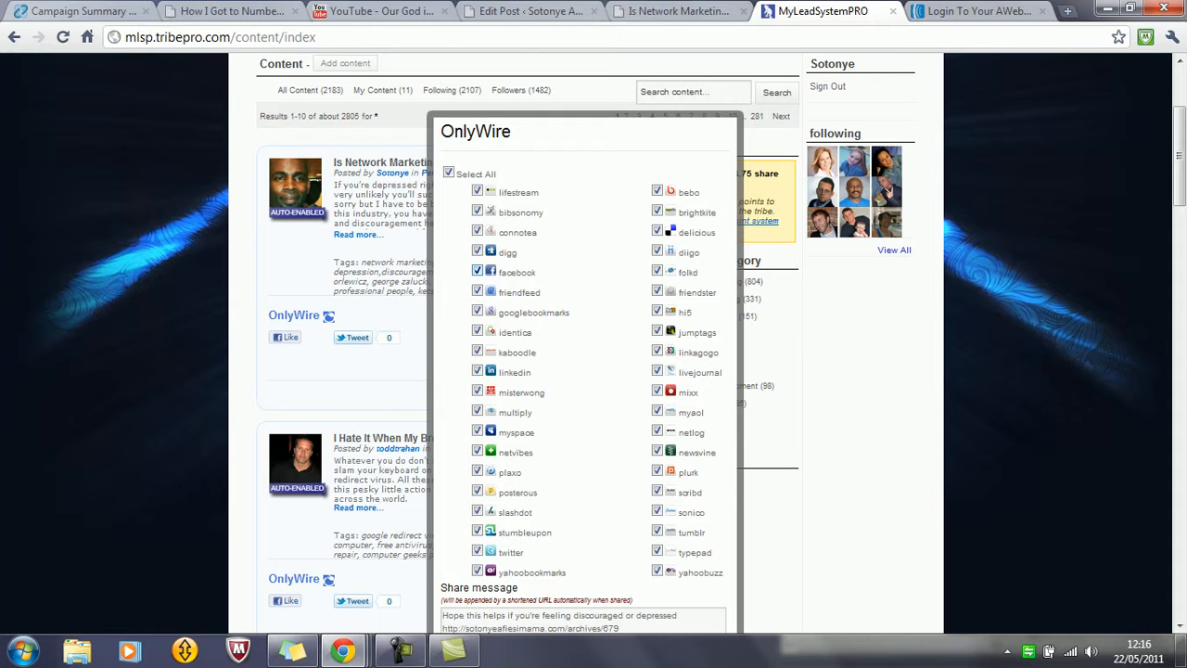
click(477, 271)
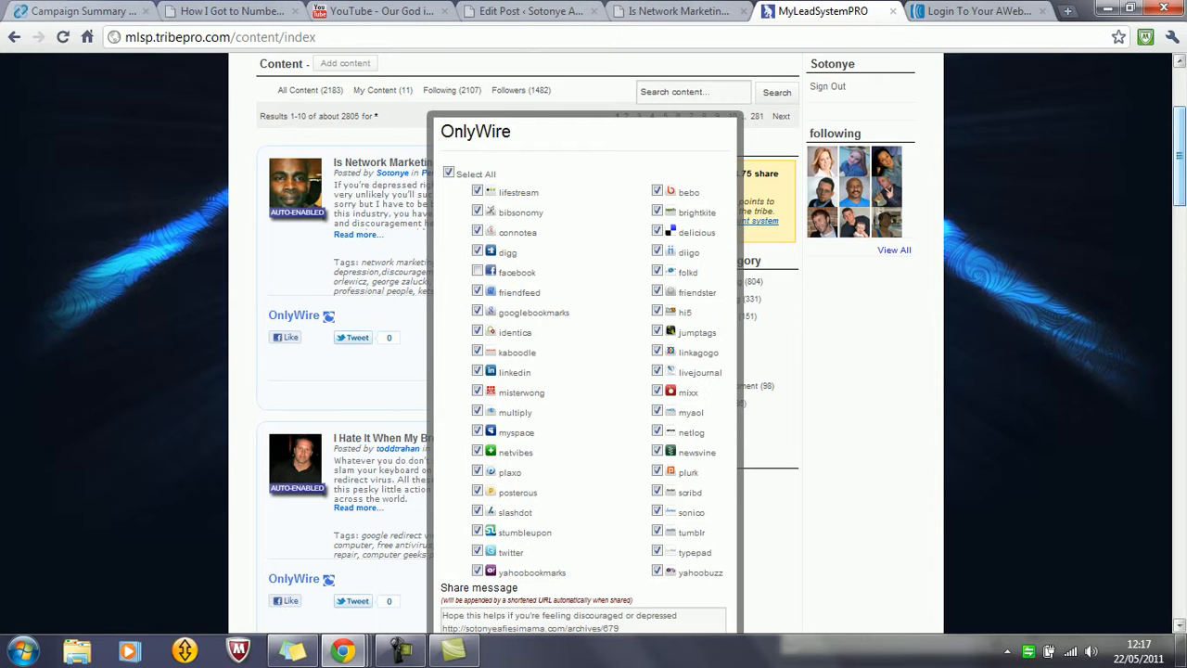
scroll(down, 3)
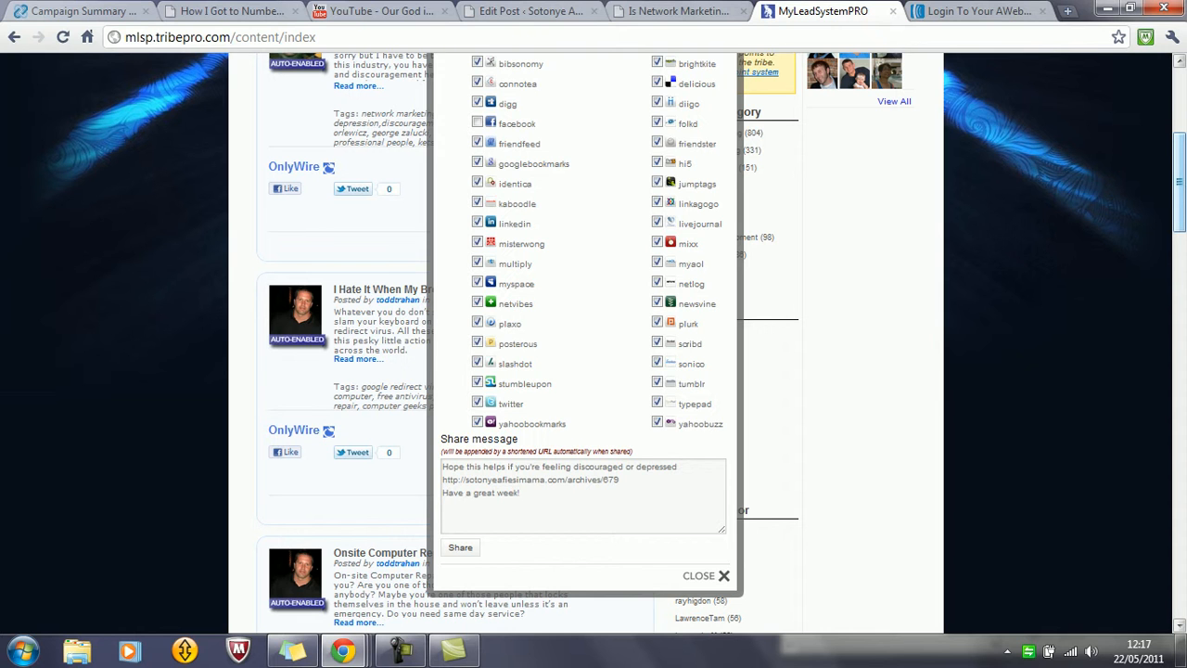
scroll(down, 3)
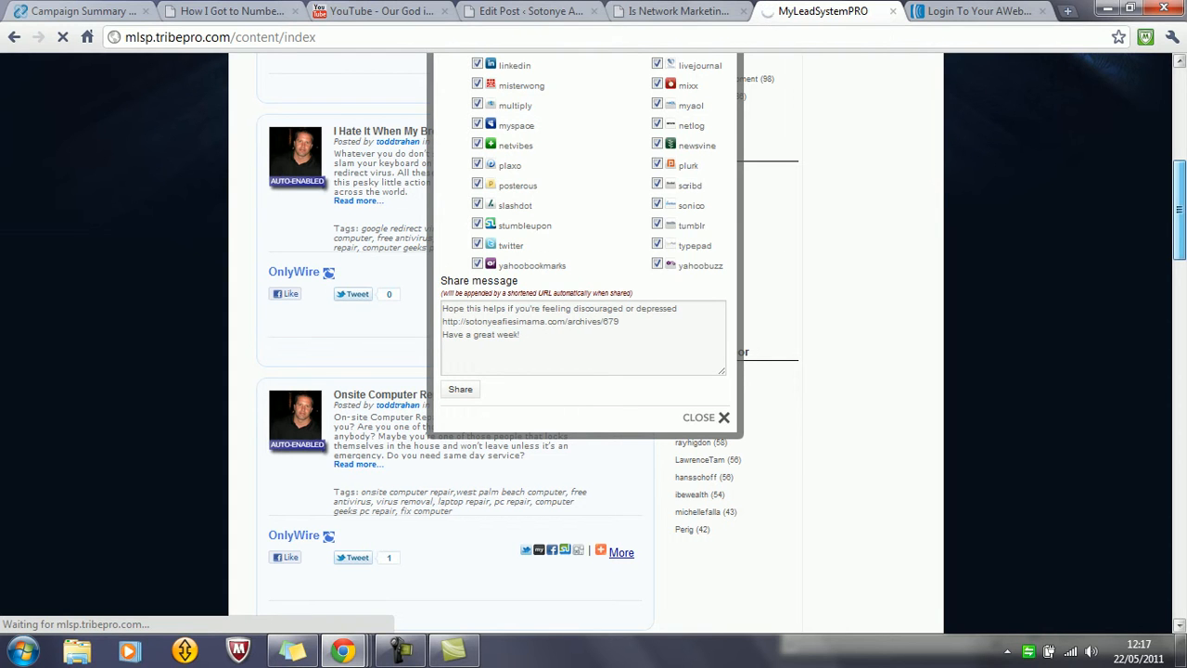
Share the depression article to all chosen services and reload, raising its count to 1709.
click(705, 418)
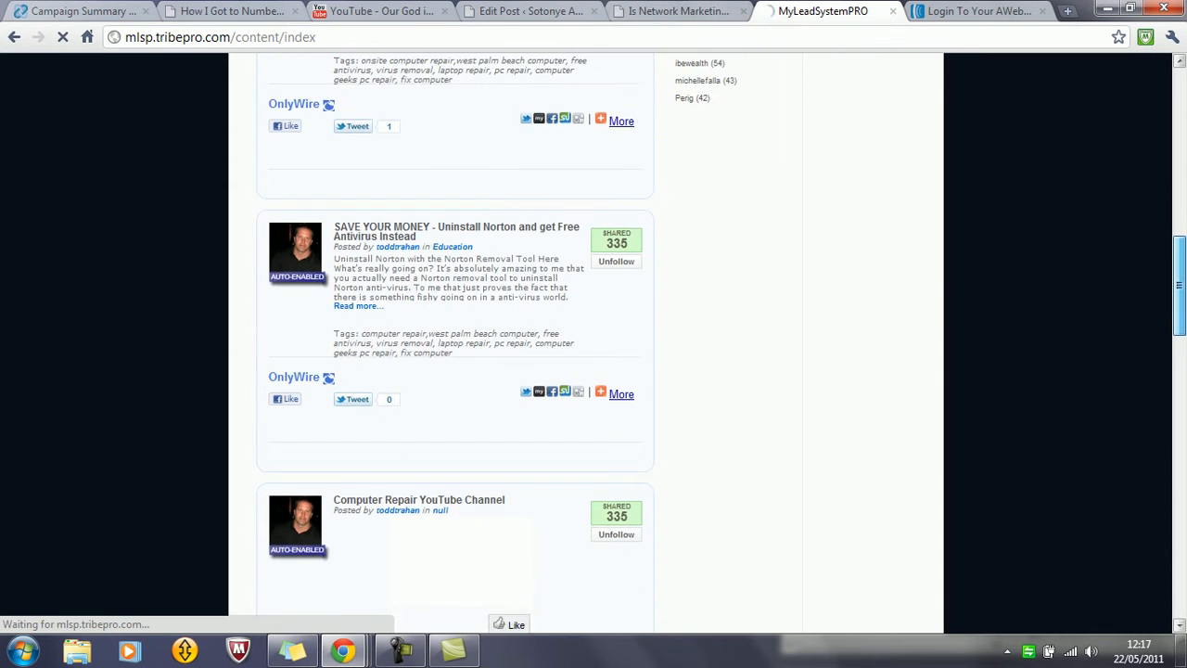
scroll(down, 3)
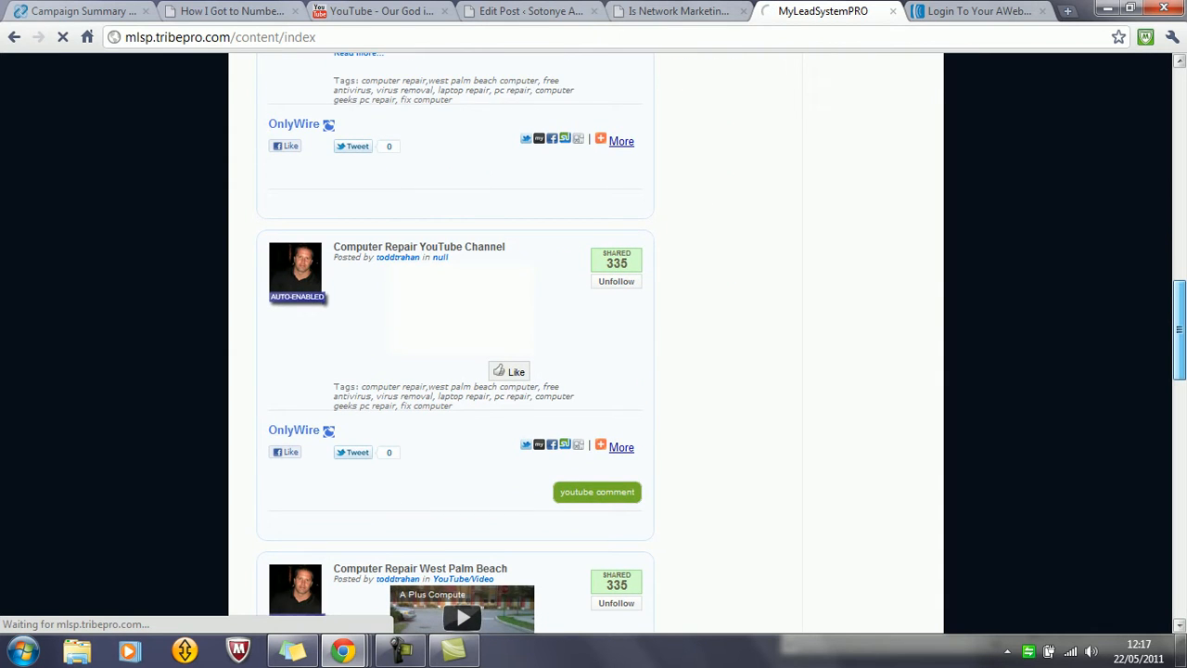
click(438, 256)
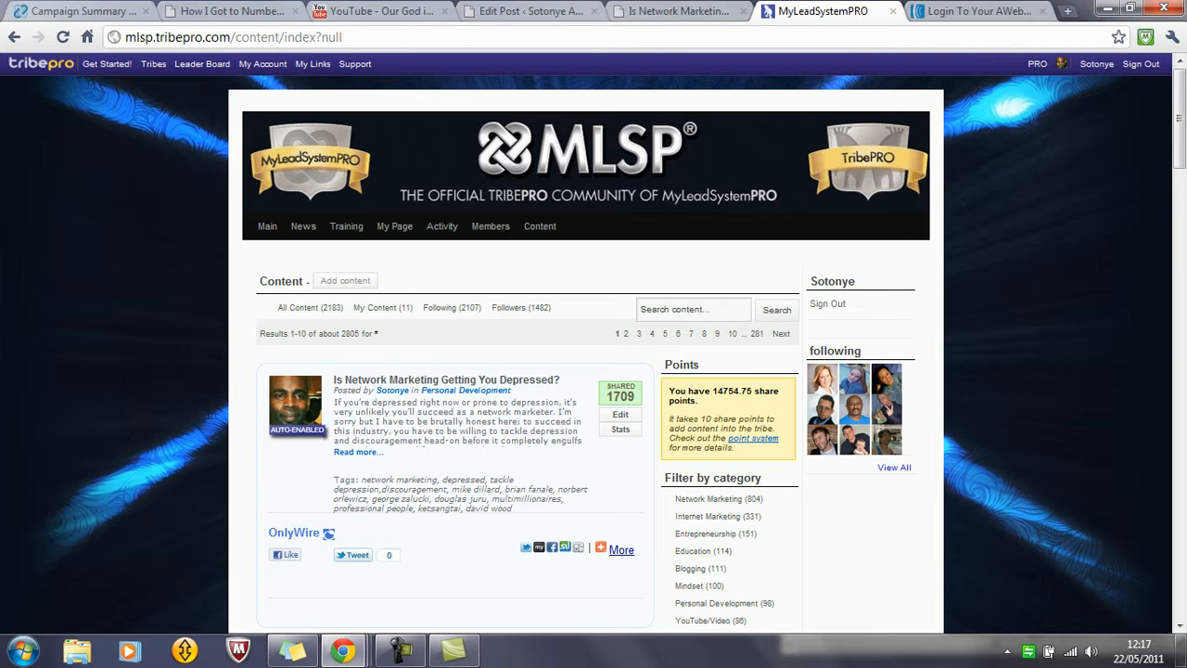
Scroll through the TribePro content feed and back up to the depression post.
scroll(down, 3)
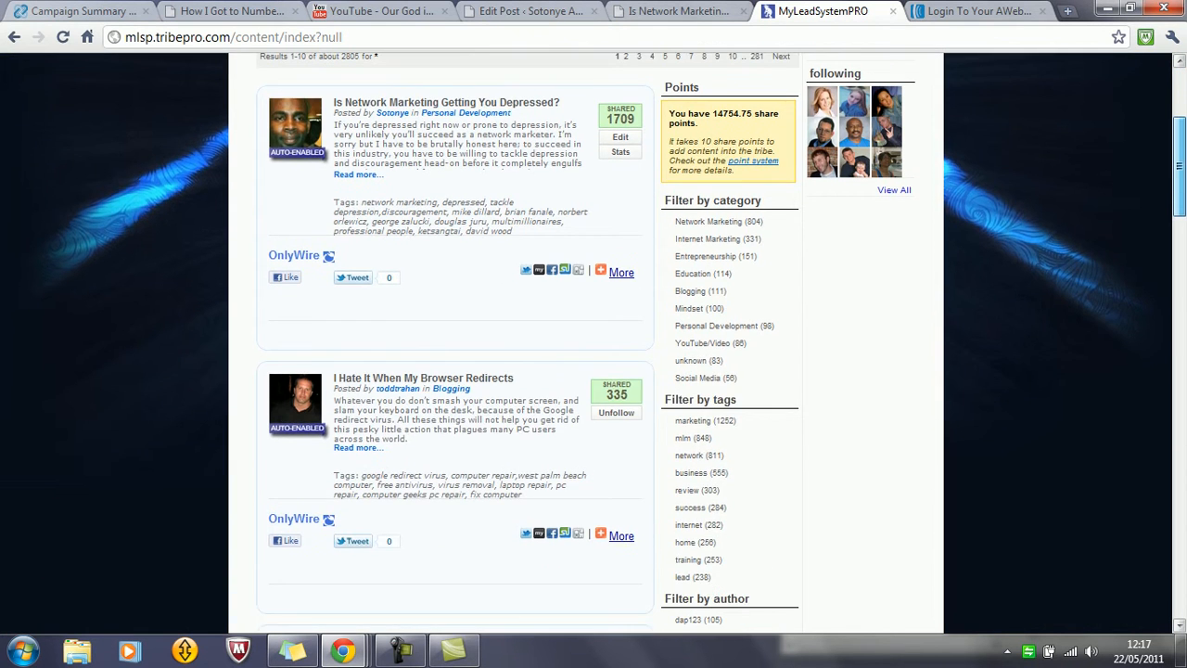
scroll(down, 3)
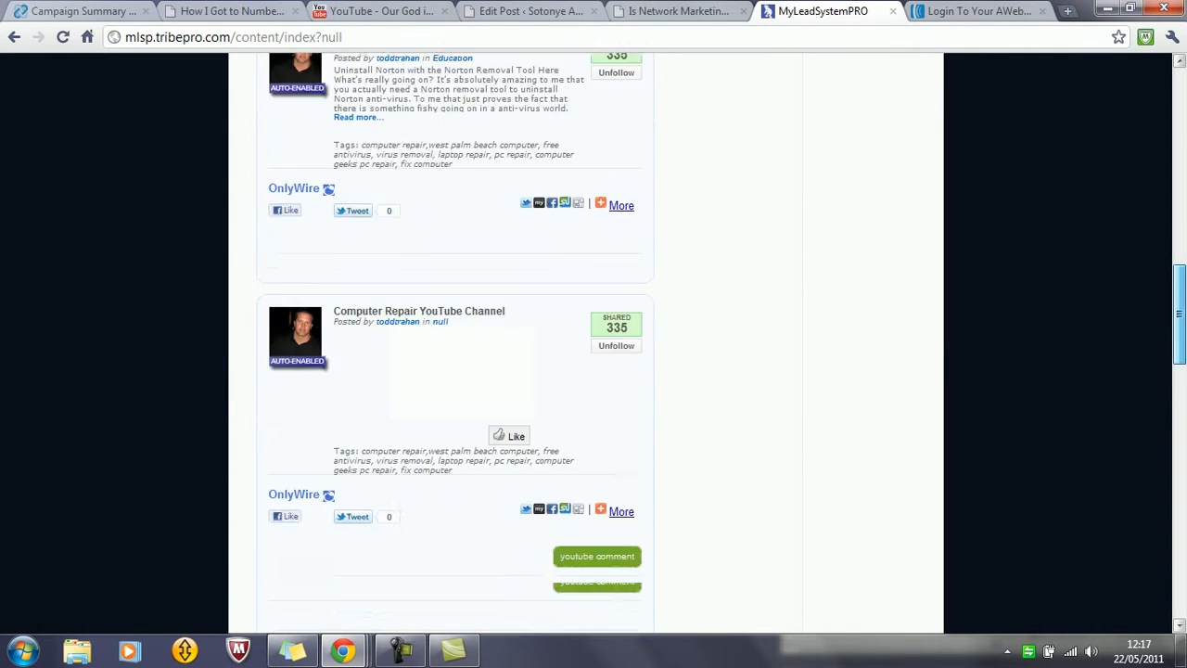
scroll(down, 3)
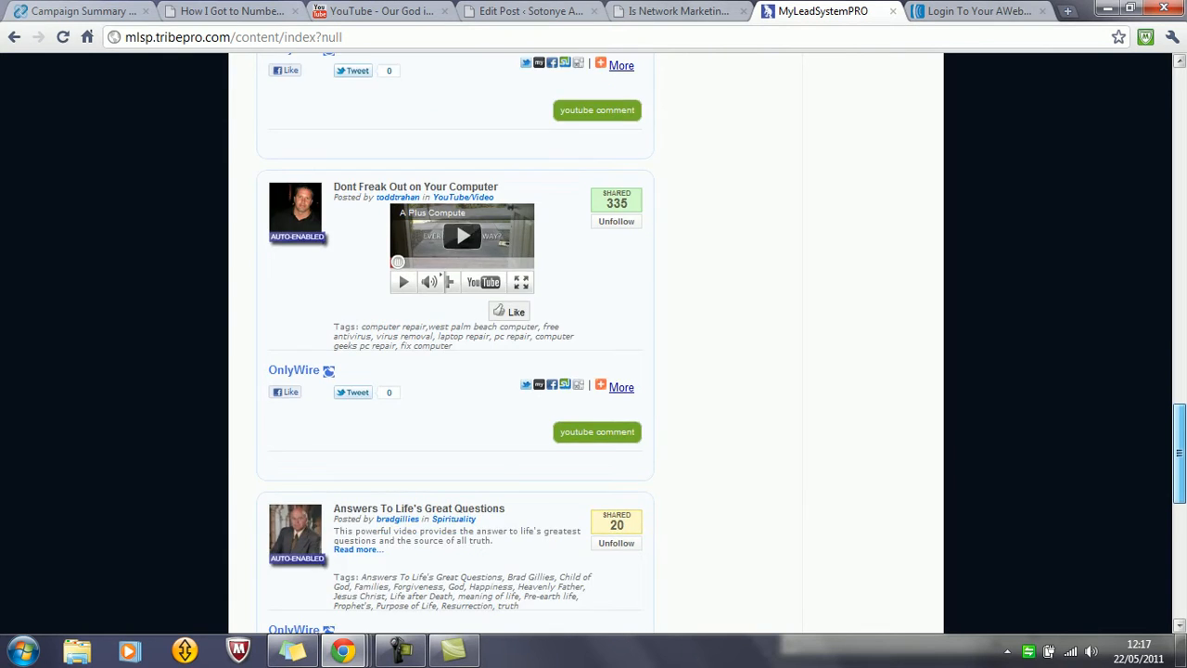
scroll(down, 3)
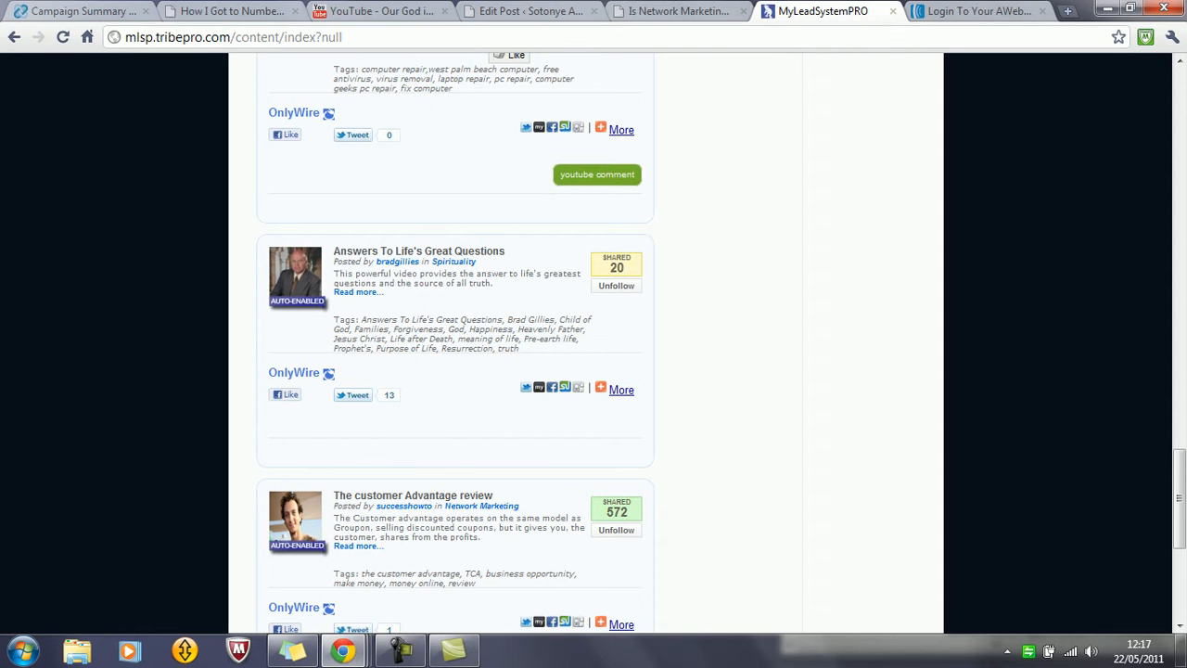
scroll(up, 3)
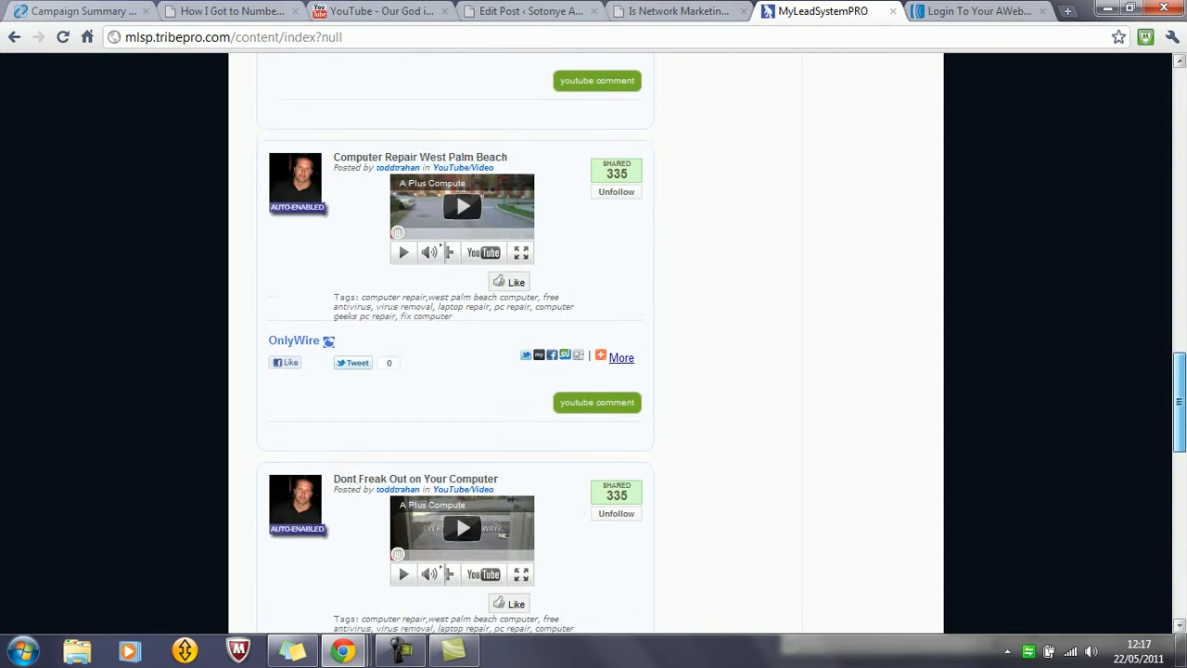
scroll(up, 3)
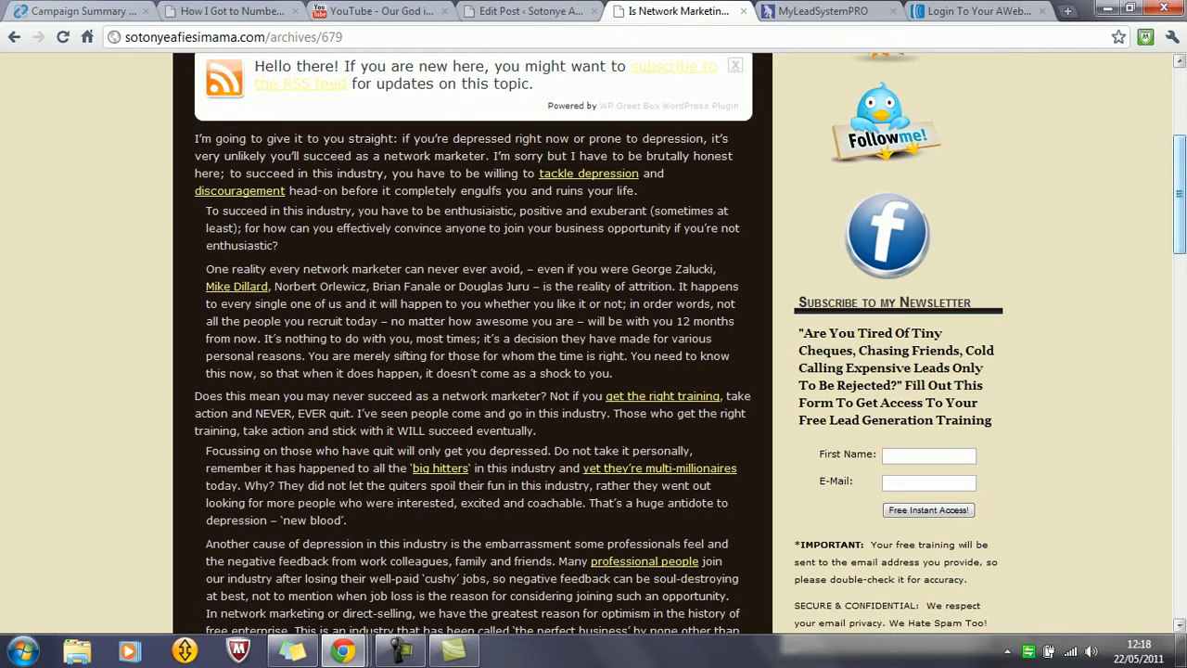
Reload the blog post and check Blog Statistics showing 17825 total visitors and 47 online.
scroll(down, 3)
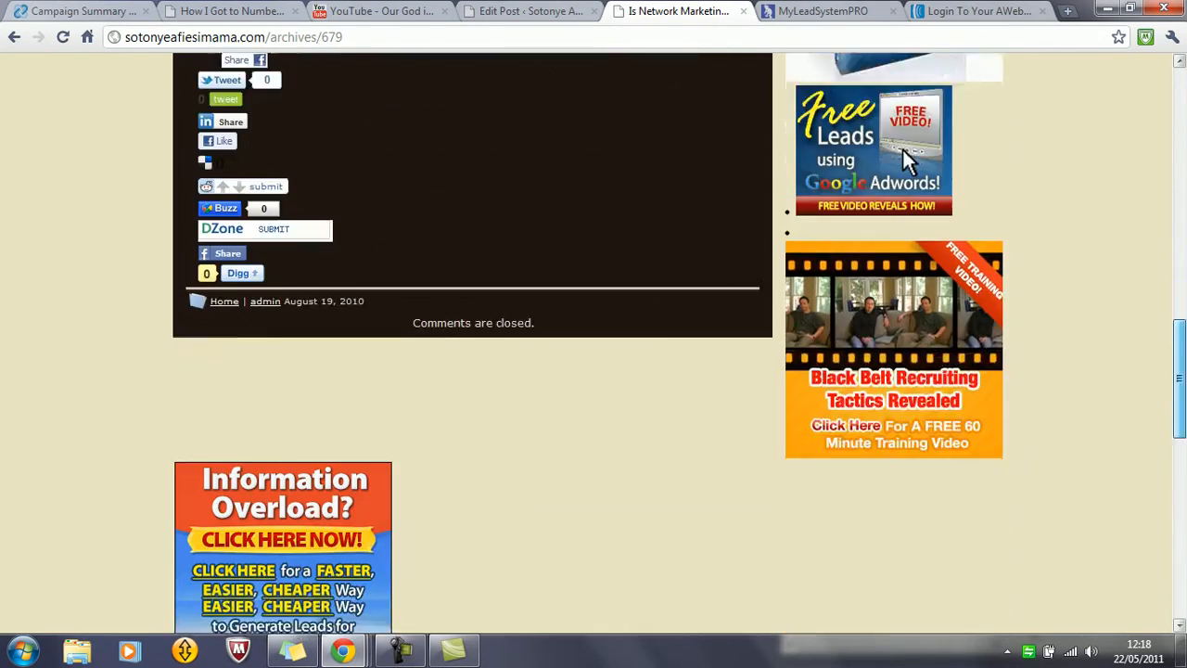
scroll(down, 3)
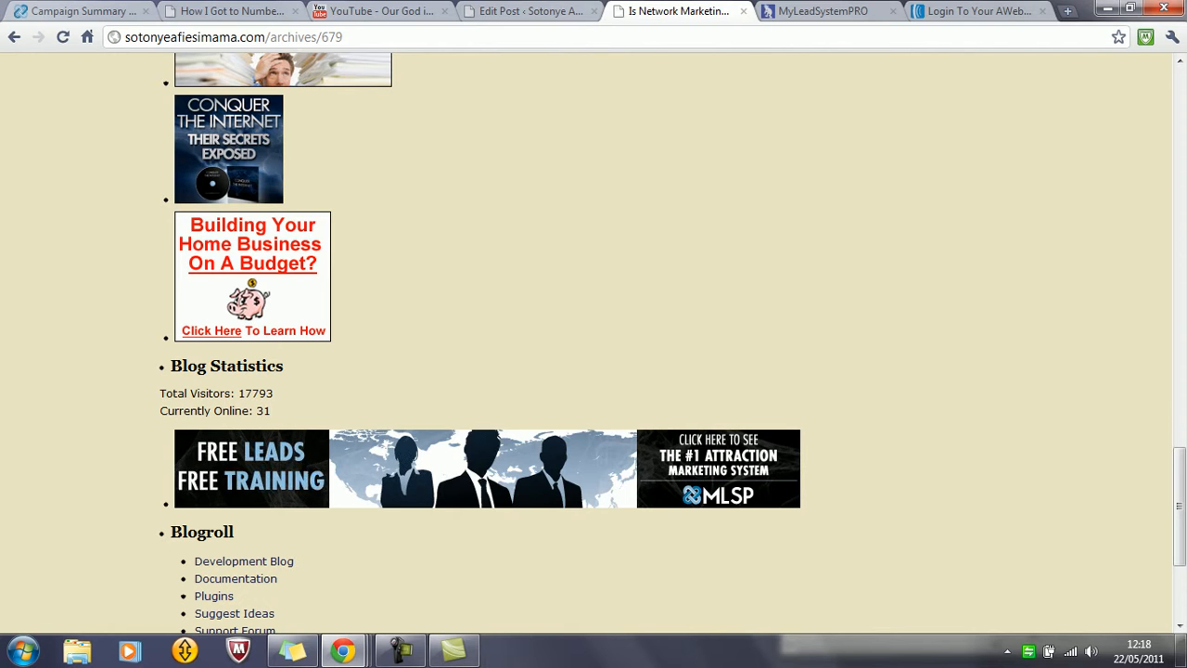
click(232, 37)
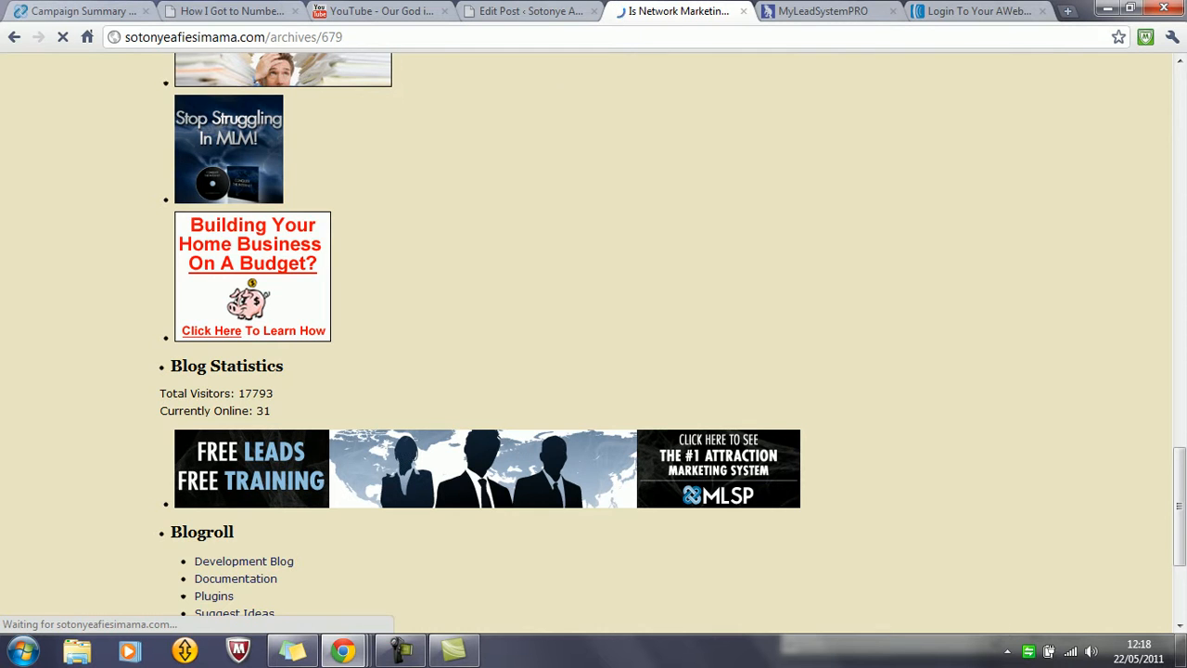
scroll(up, 3)
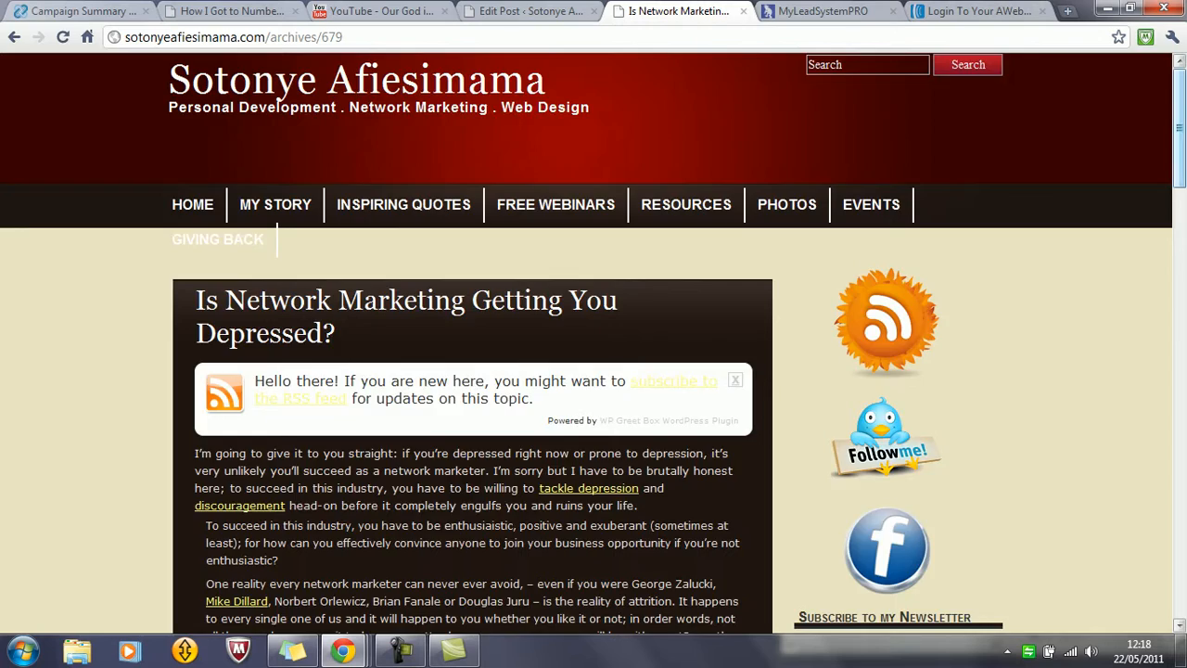
scroll(down, 3)
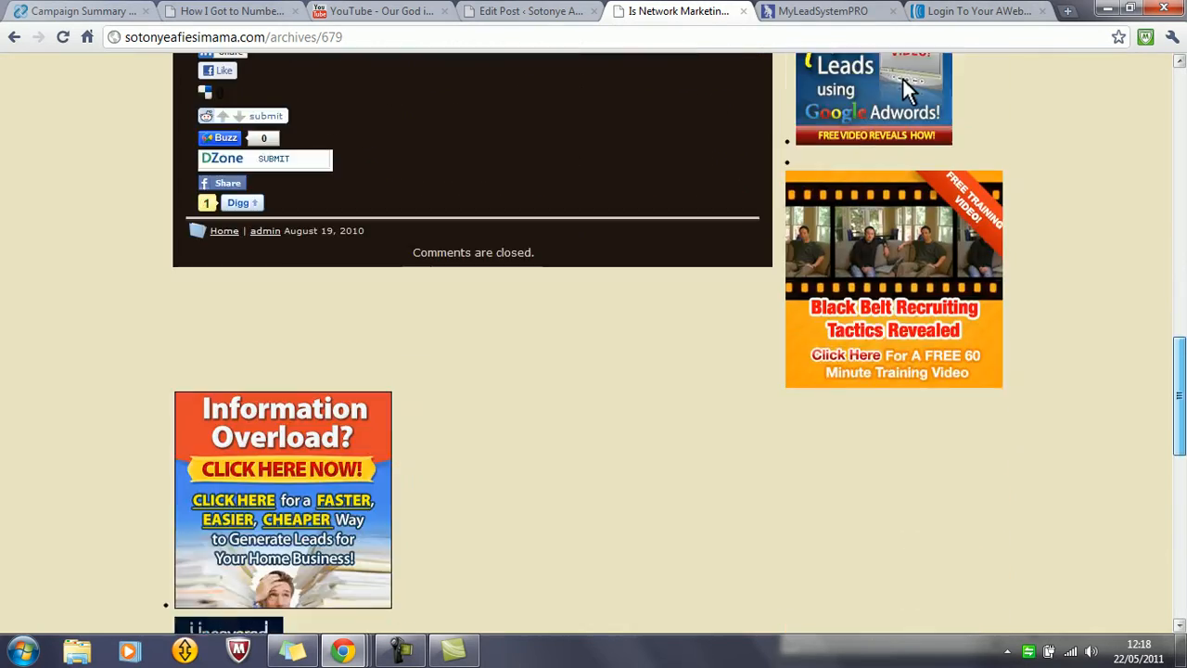
scroll(down, 3)
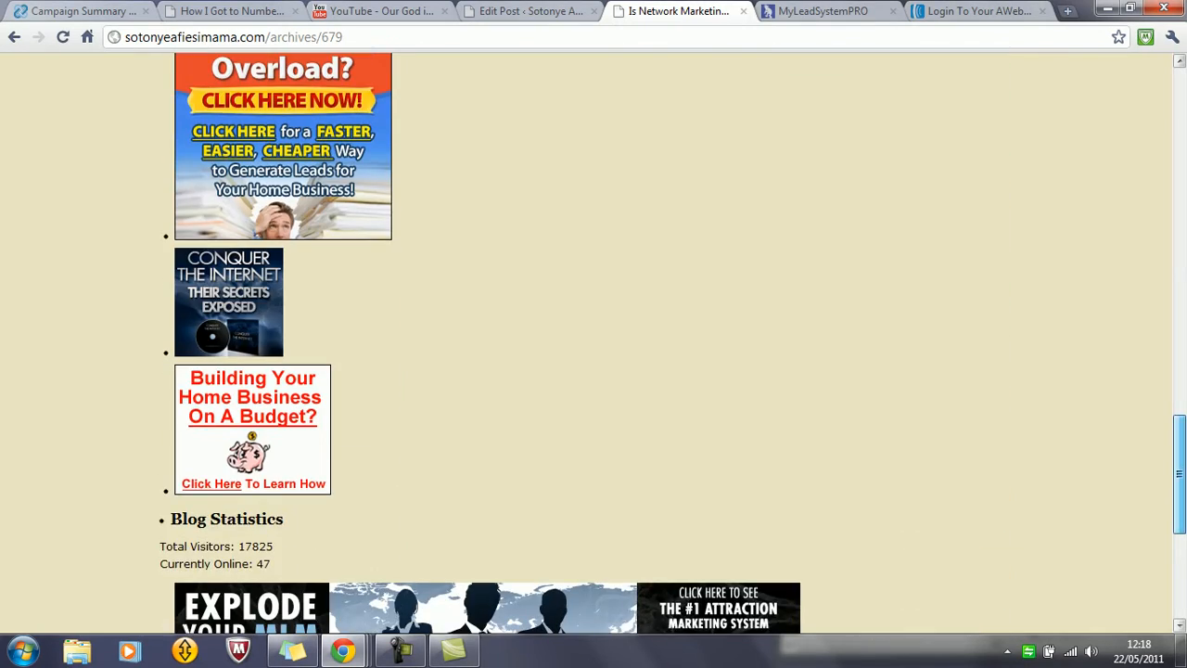
scroll(down, 3)
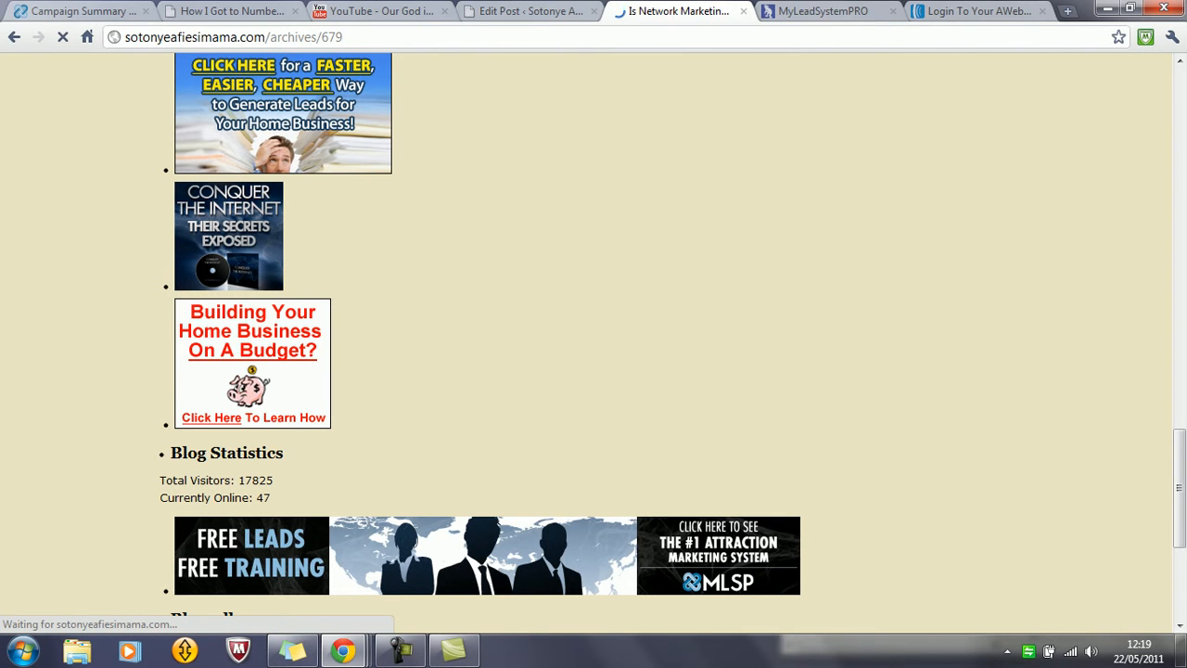
Read the new Blog Statistics of 17836 visitors and 61 online, then return to the article body.
scroll(up, 3)
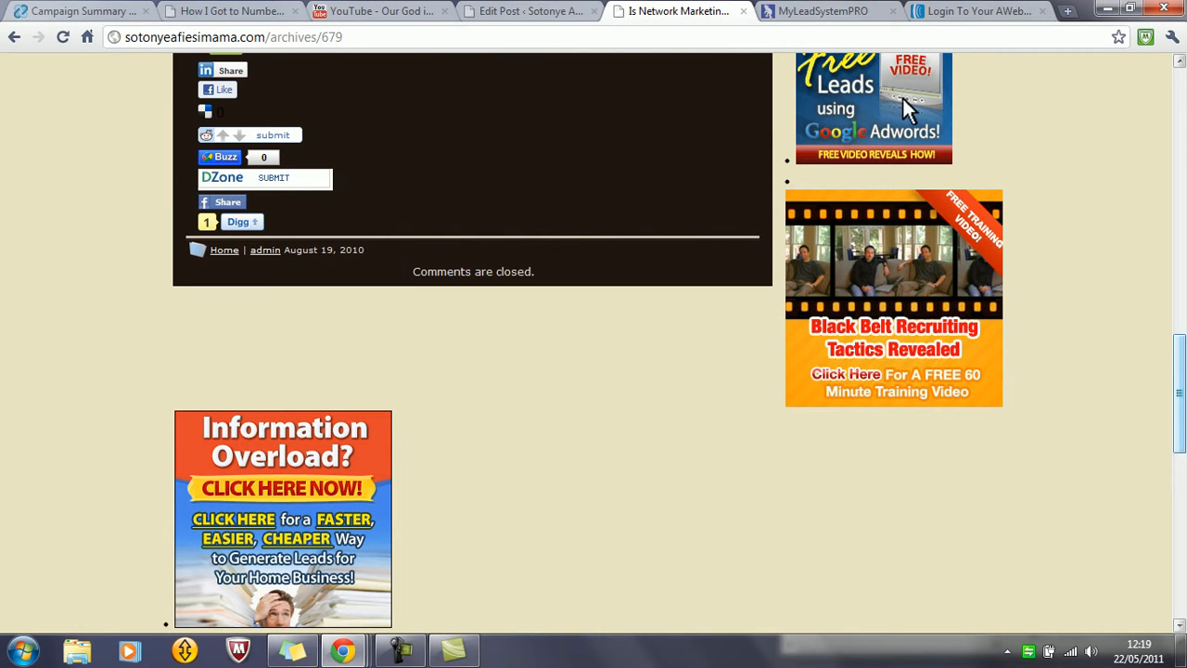
scroll(down, 3)
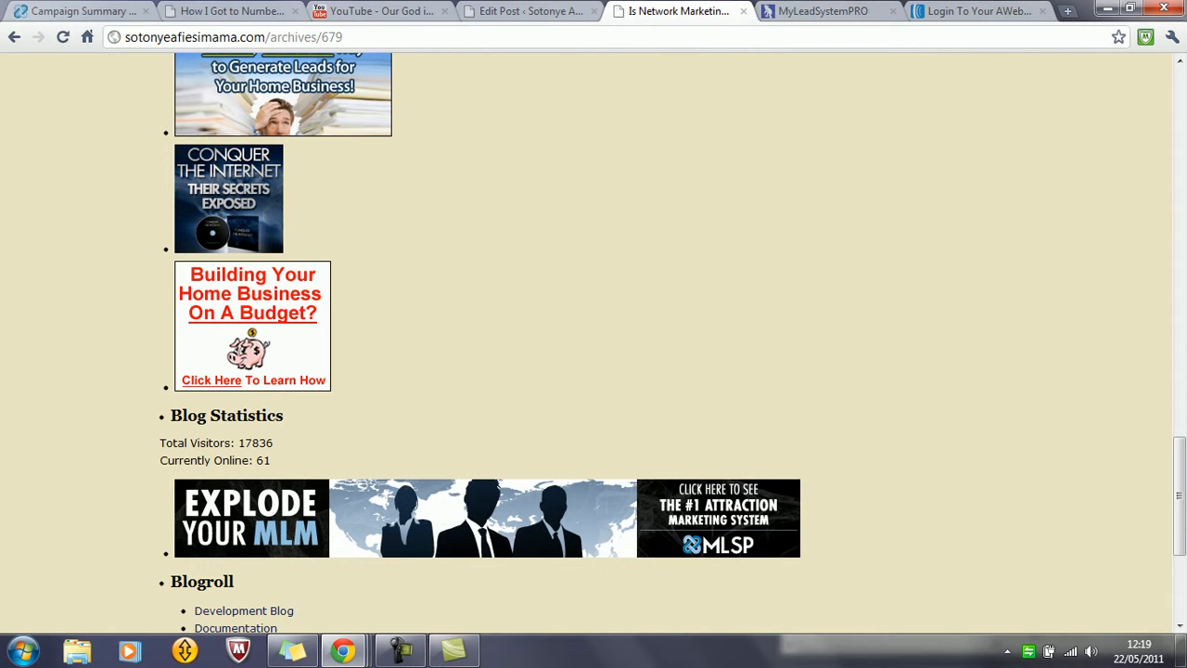
scroll(up, 3)
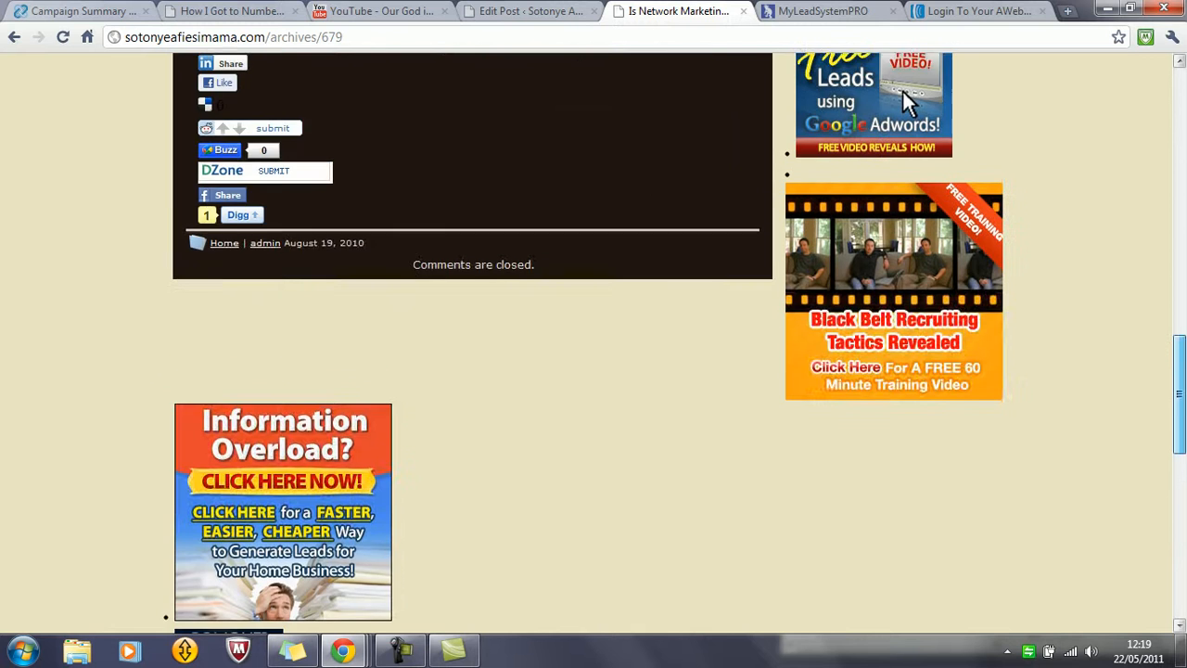
scroll(up, 3)
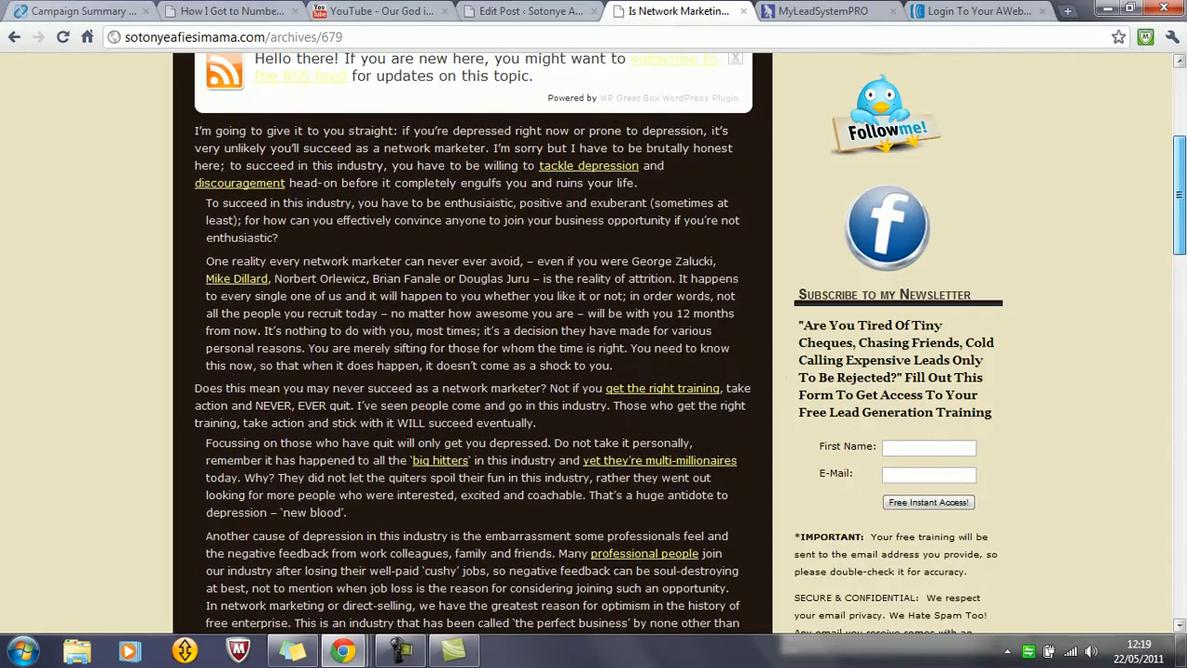
scroll(down, 3)
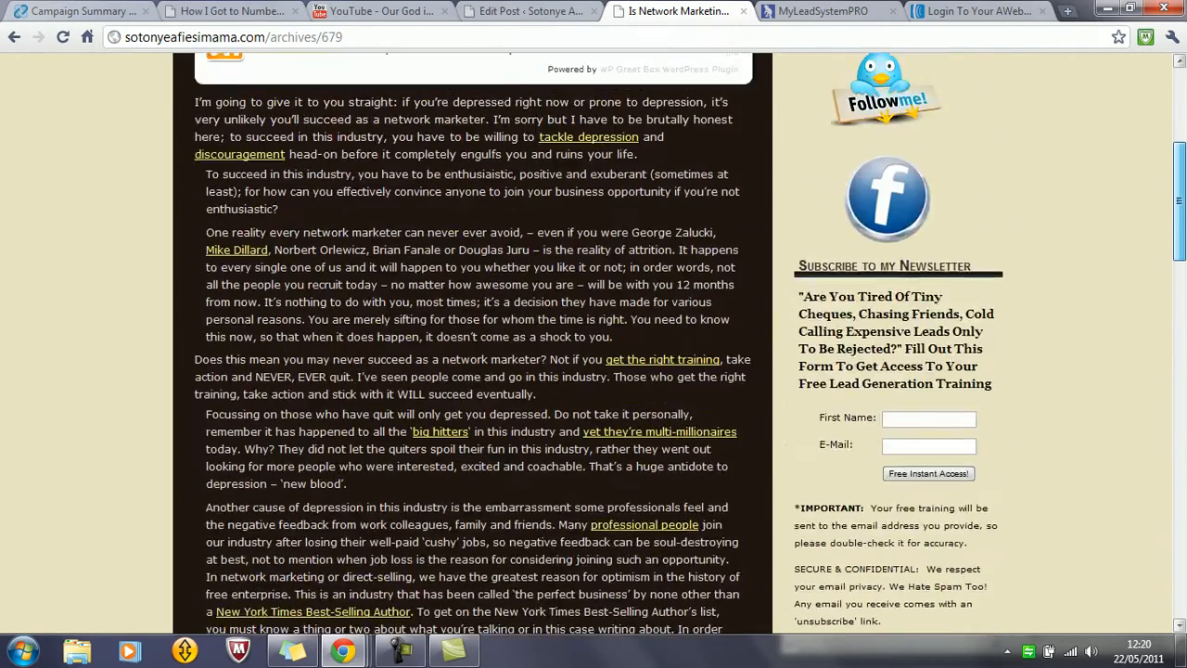
scroll(up, 3)
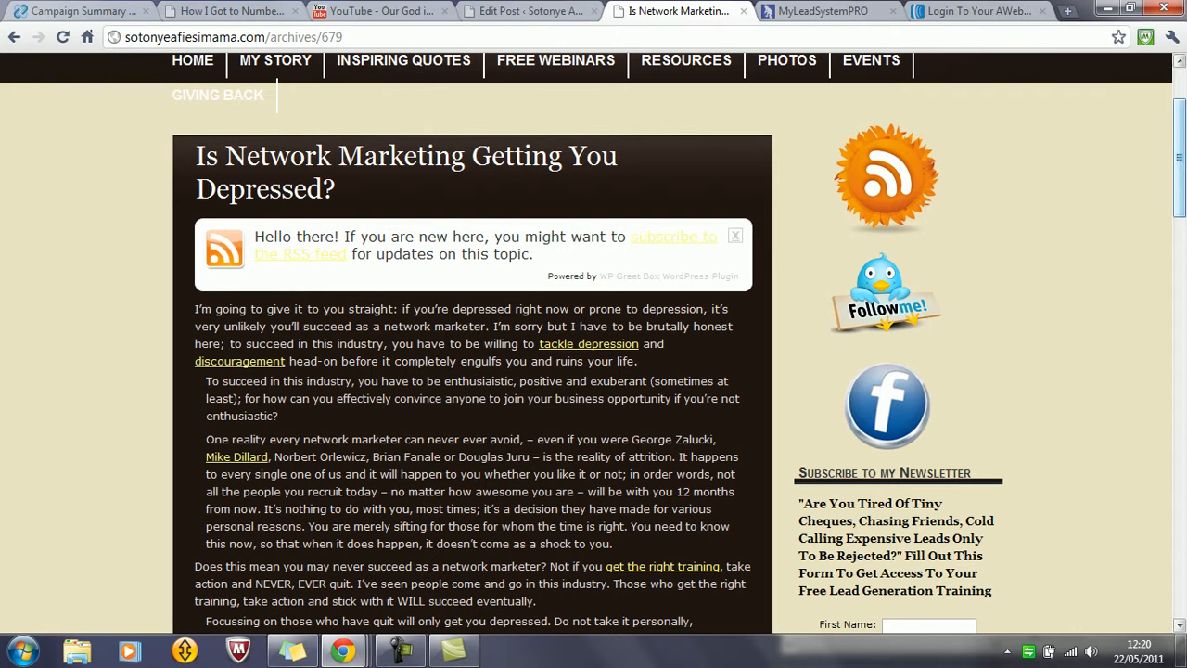
Change the address from the old blog domain to sotonye.com to load the new blog's homepage.
scroll(down, 3)
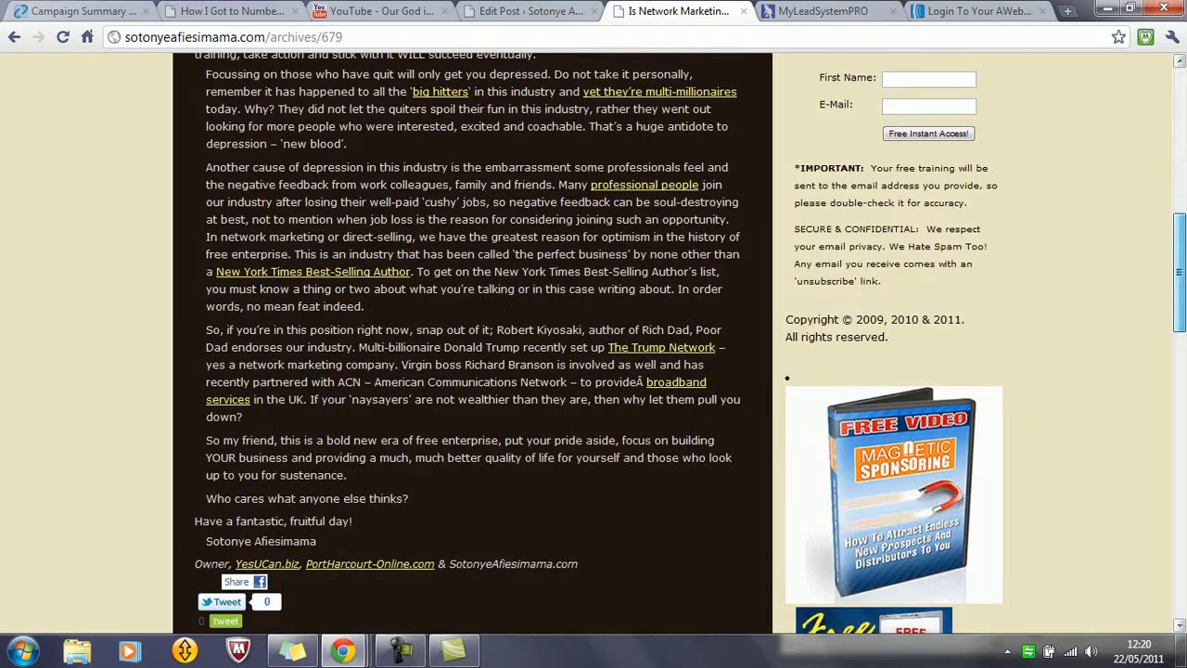
scroll(up, 3)
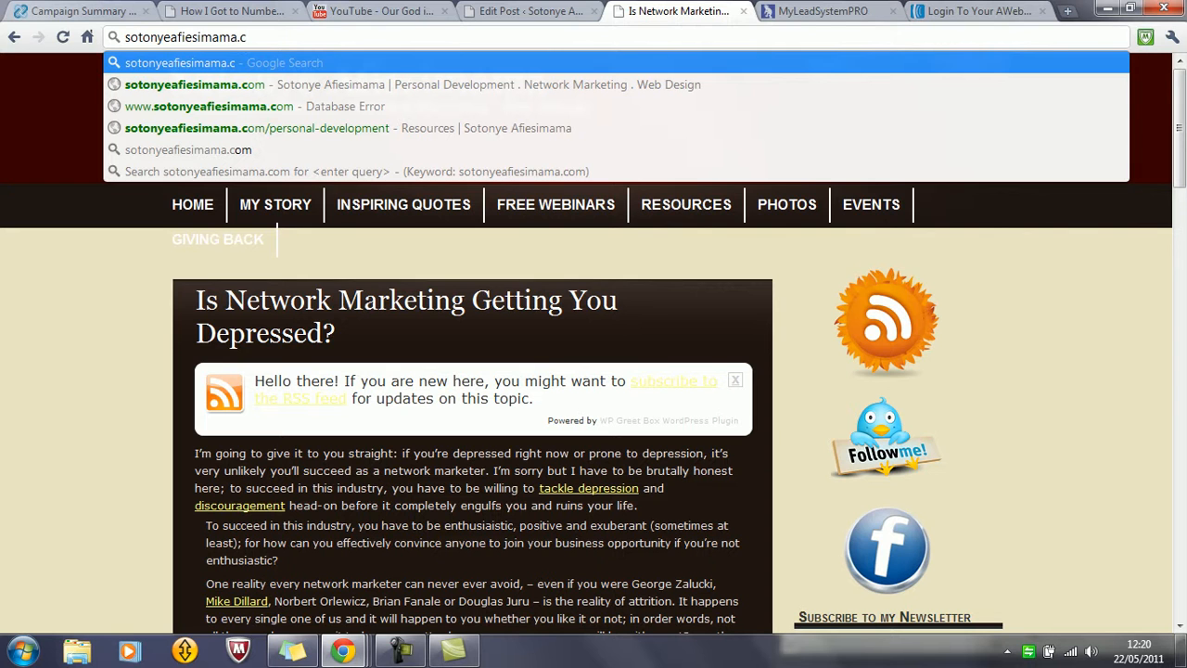
key(BackSpace)
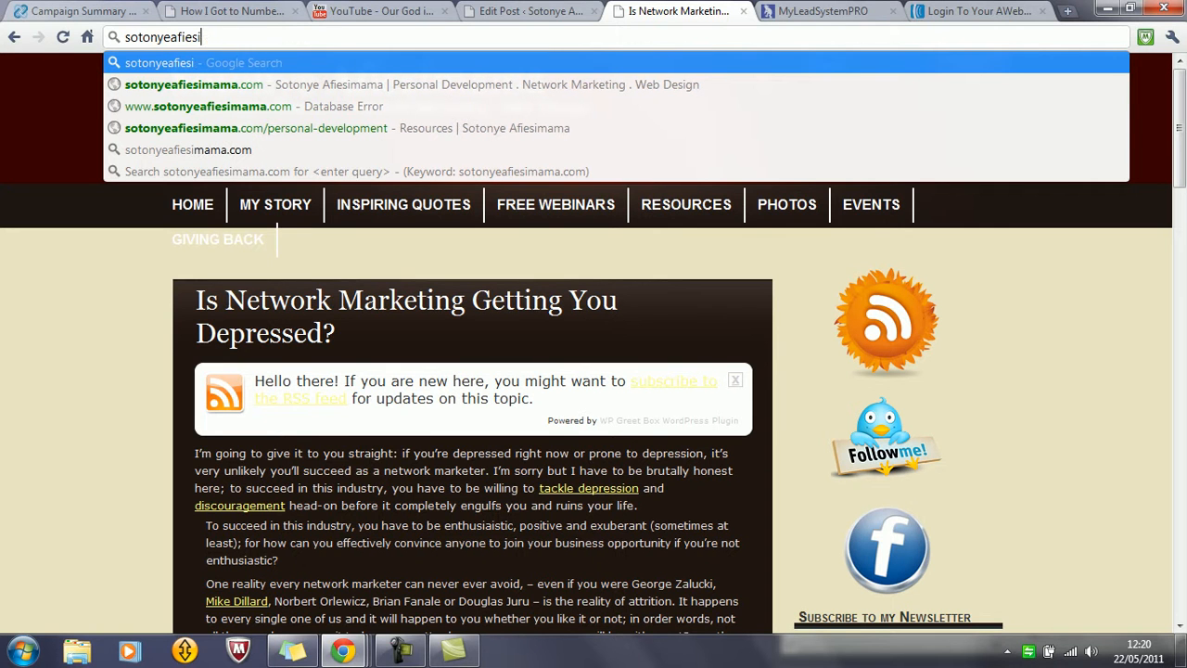
key(Backspace)
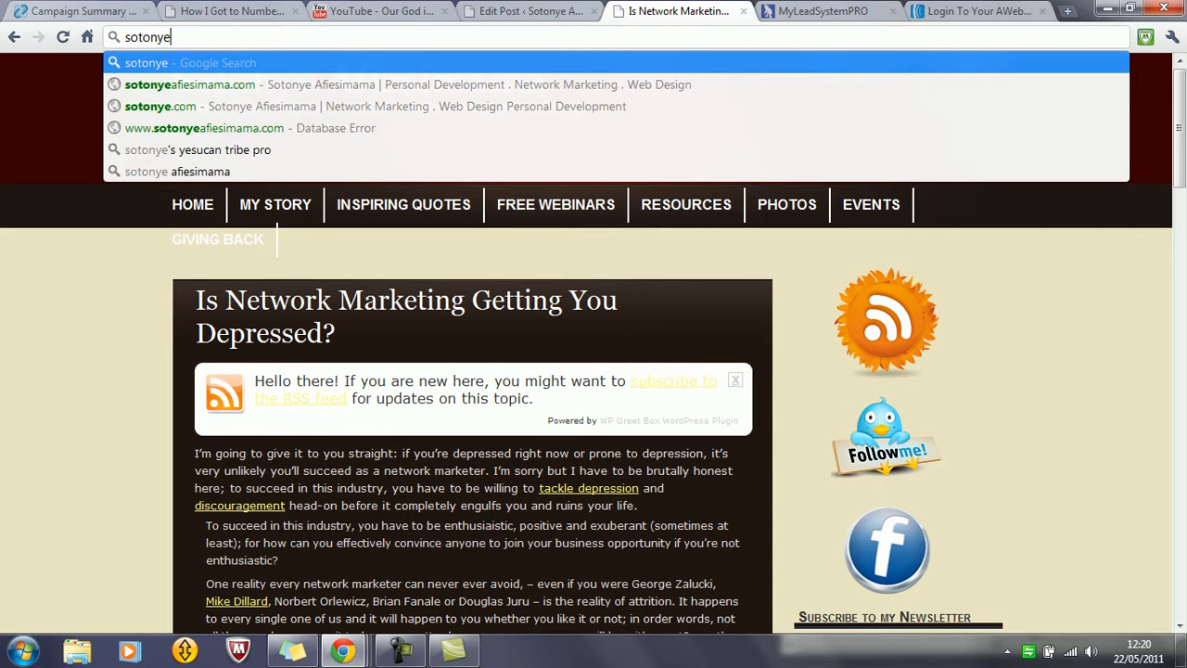
text(.com)
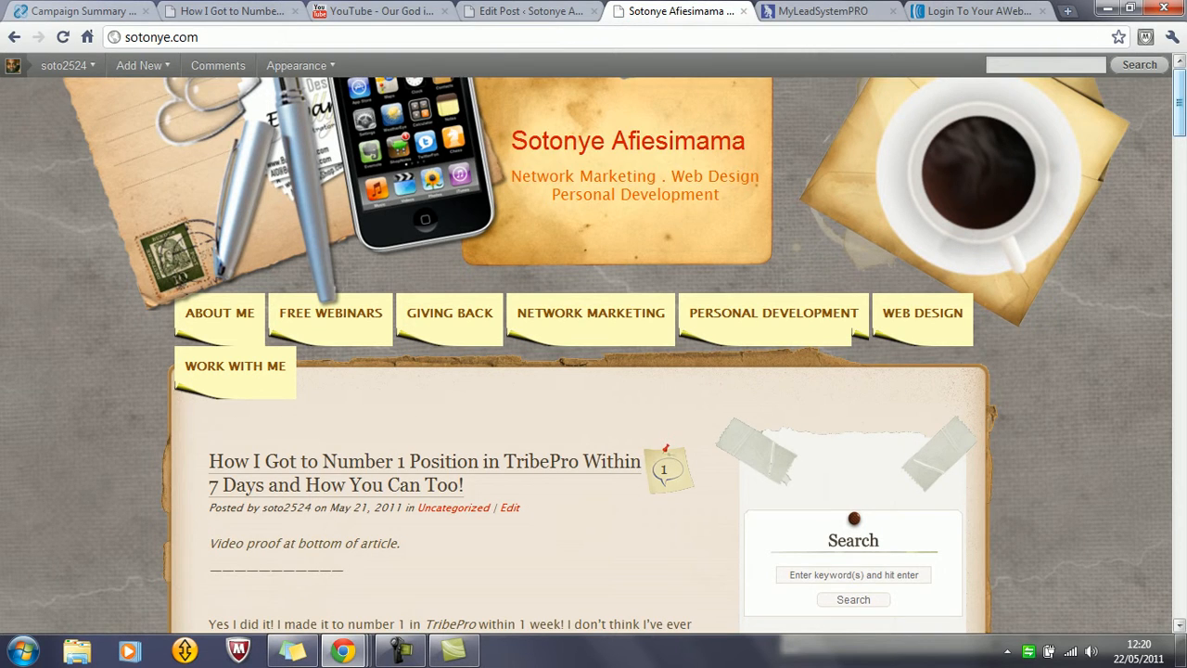
scroll(down, 3)
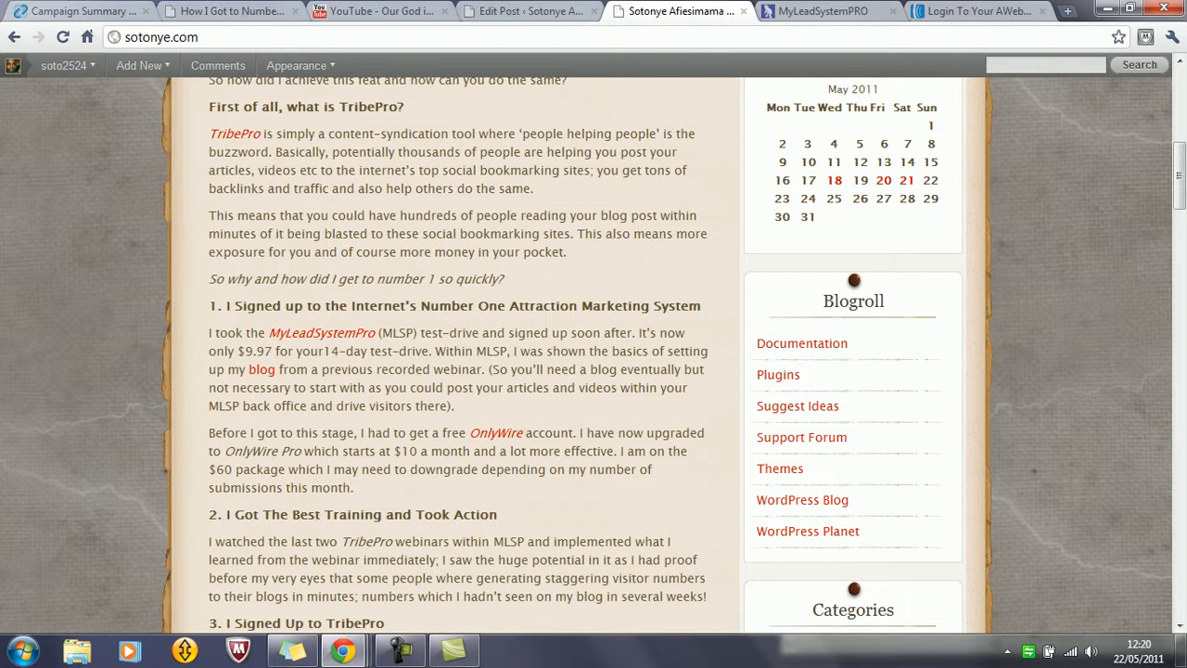
mouse_move(323, 332)
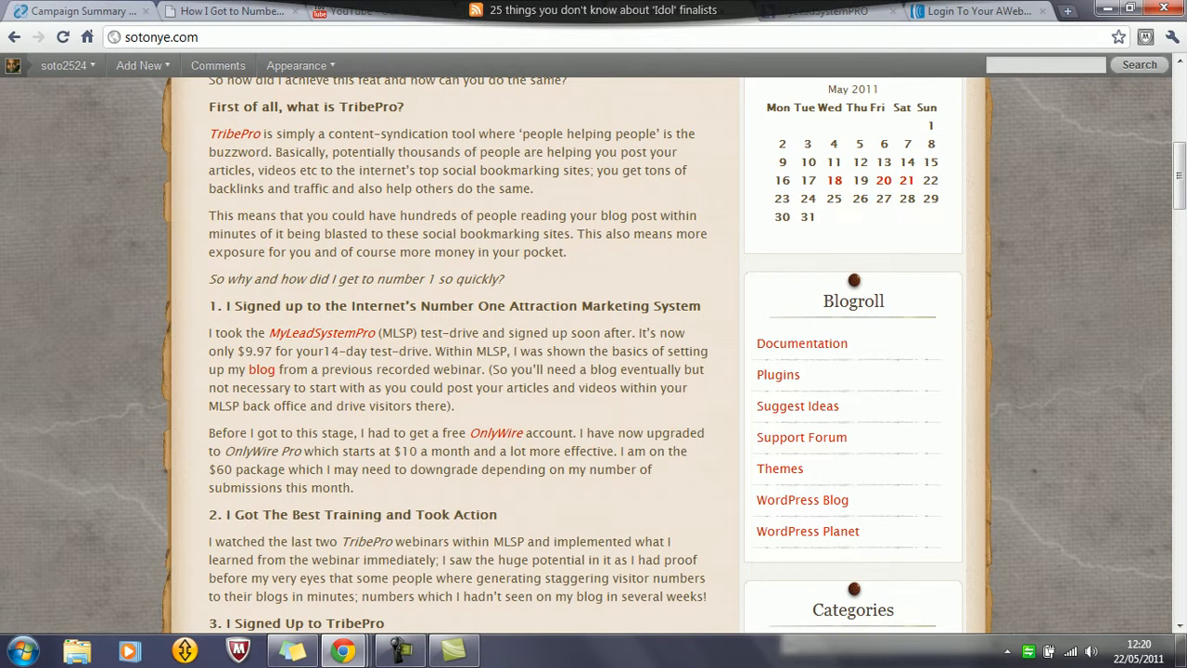
scroll(down, 3)
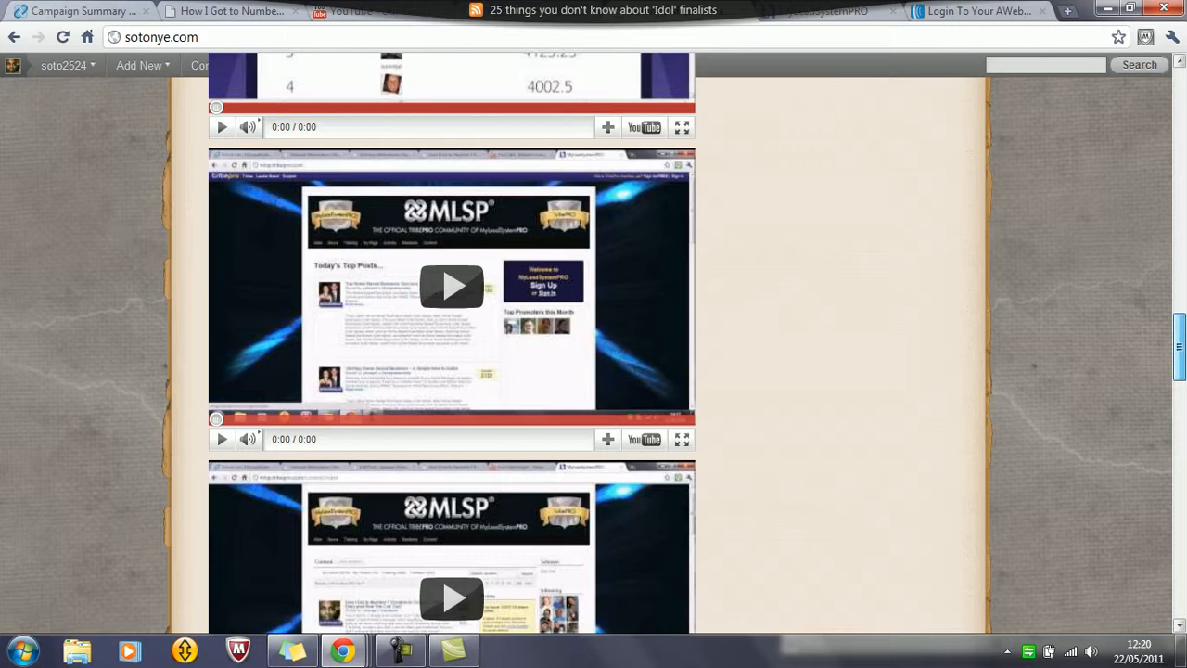
scroll(up, 3)
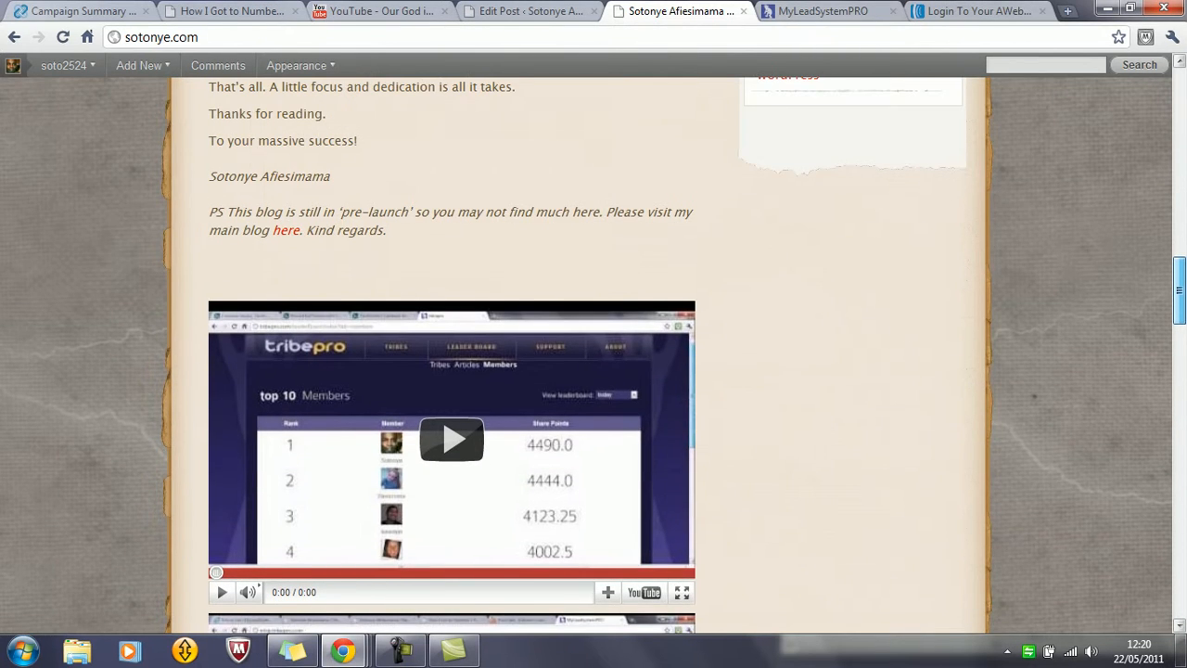
scroll(down, 3)
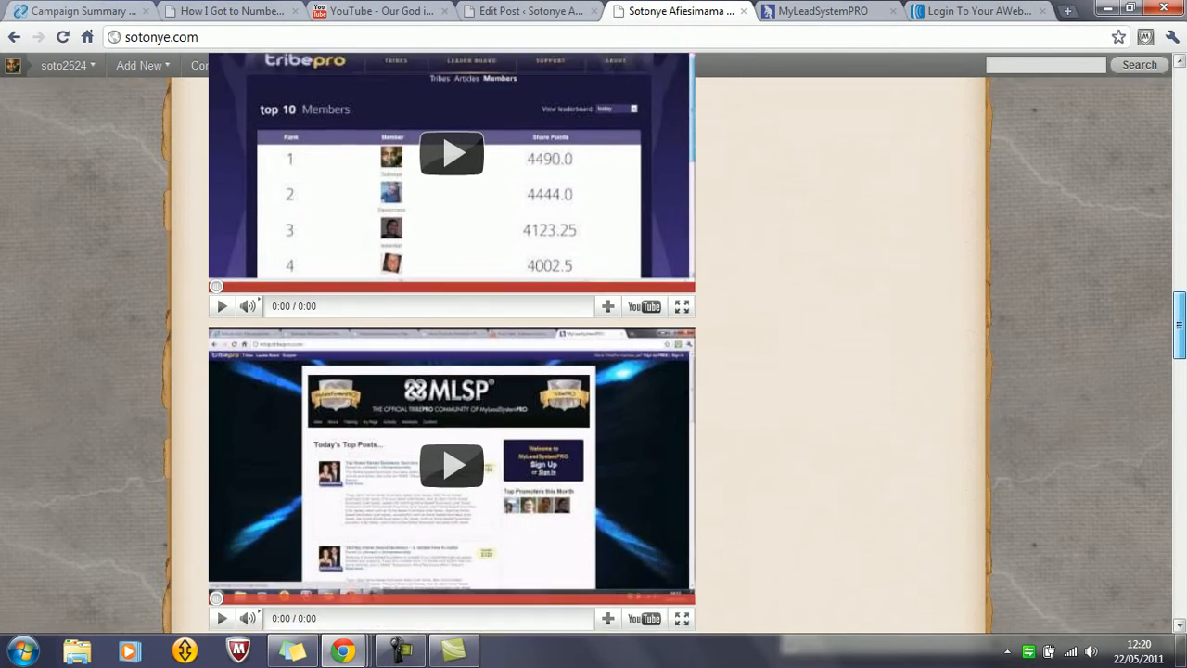
scroll(down, 3)
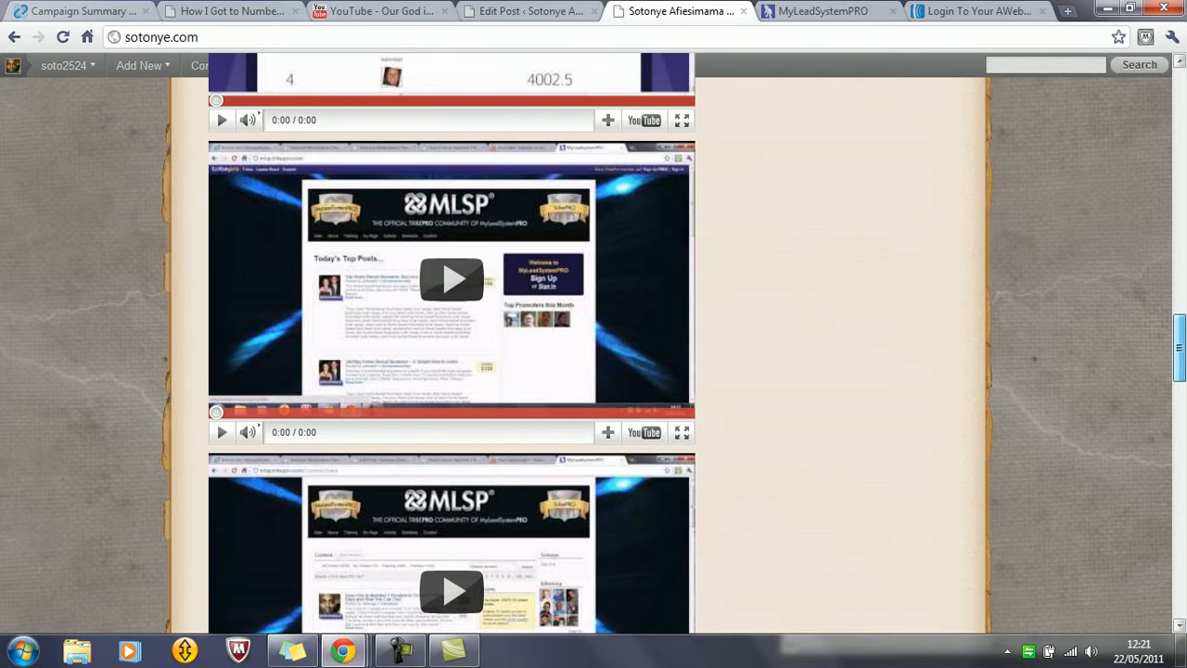
scroll(up, 3)
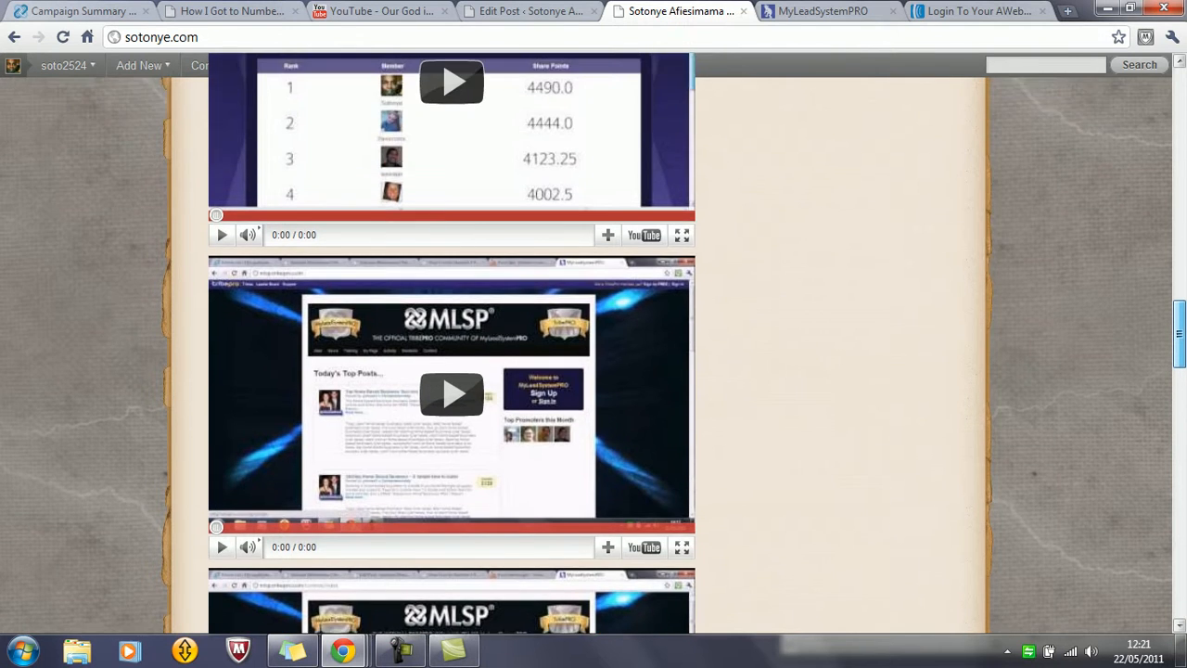
scroll(up, 3)
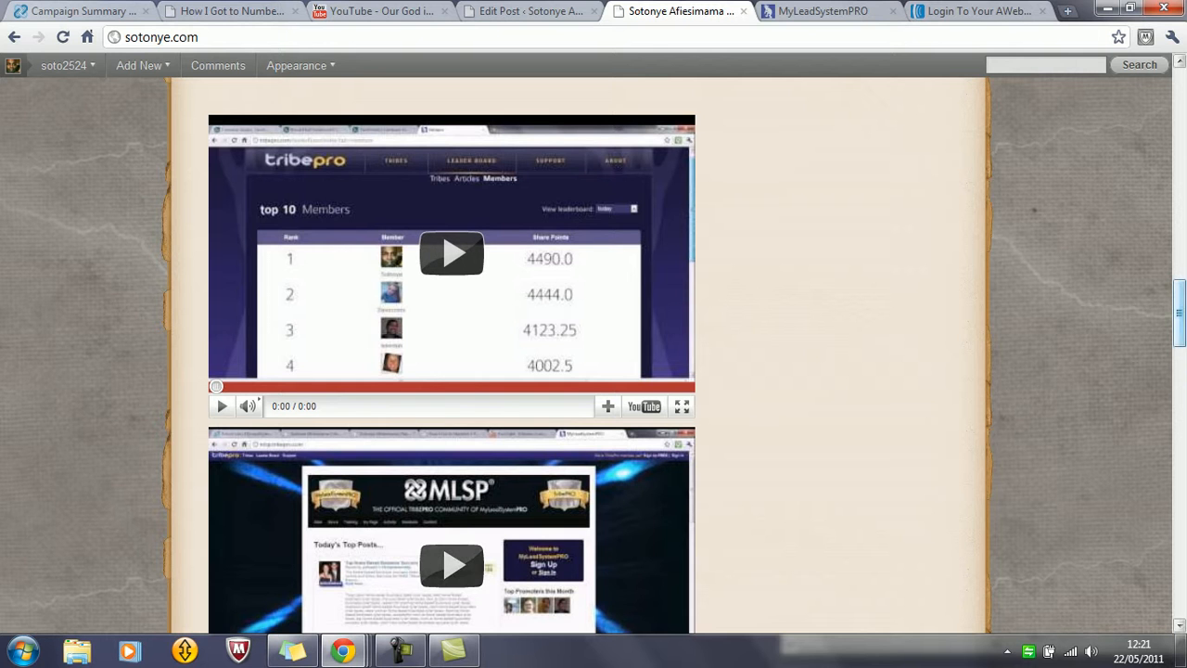
scroll(down, 3)
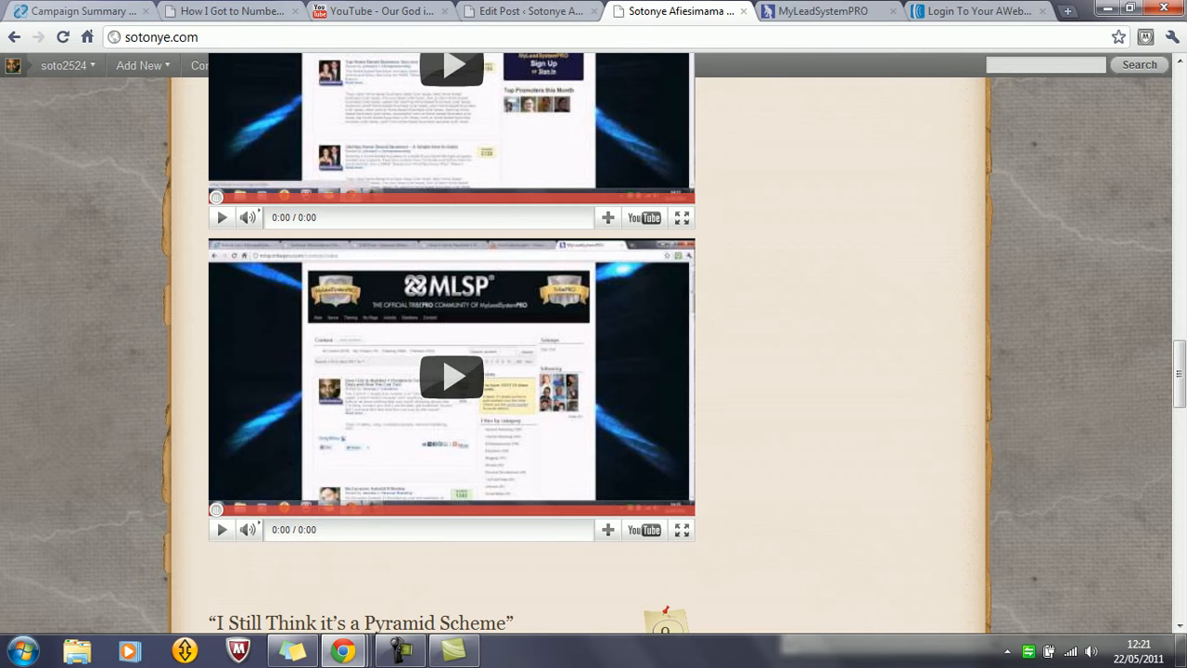
scroll(up, 3)
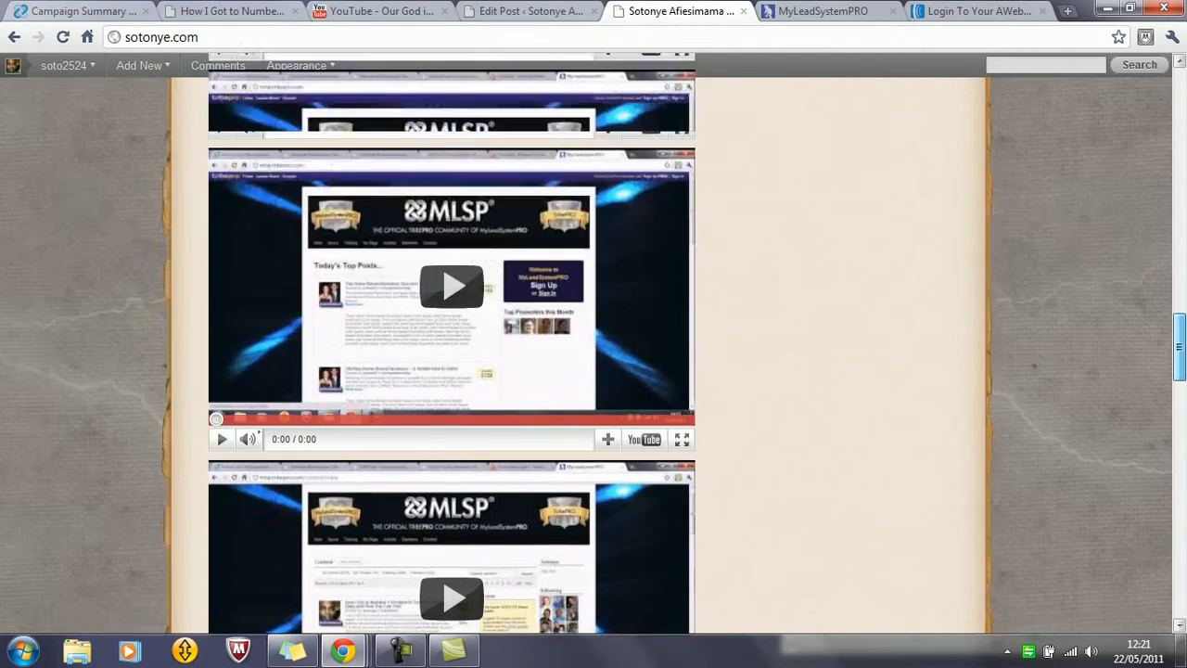
scroll(up, 3)
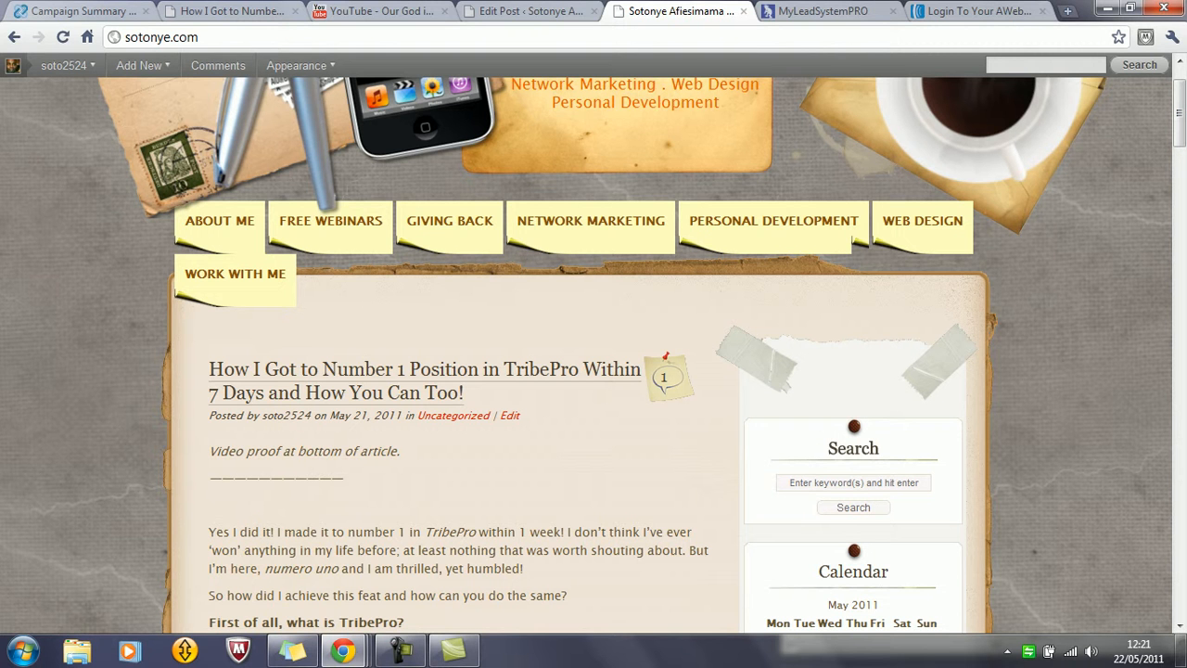
click(823, 11)
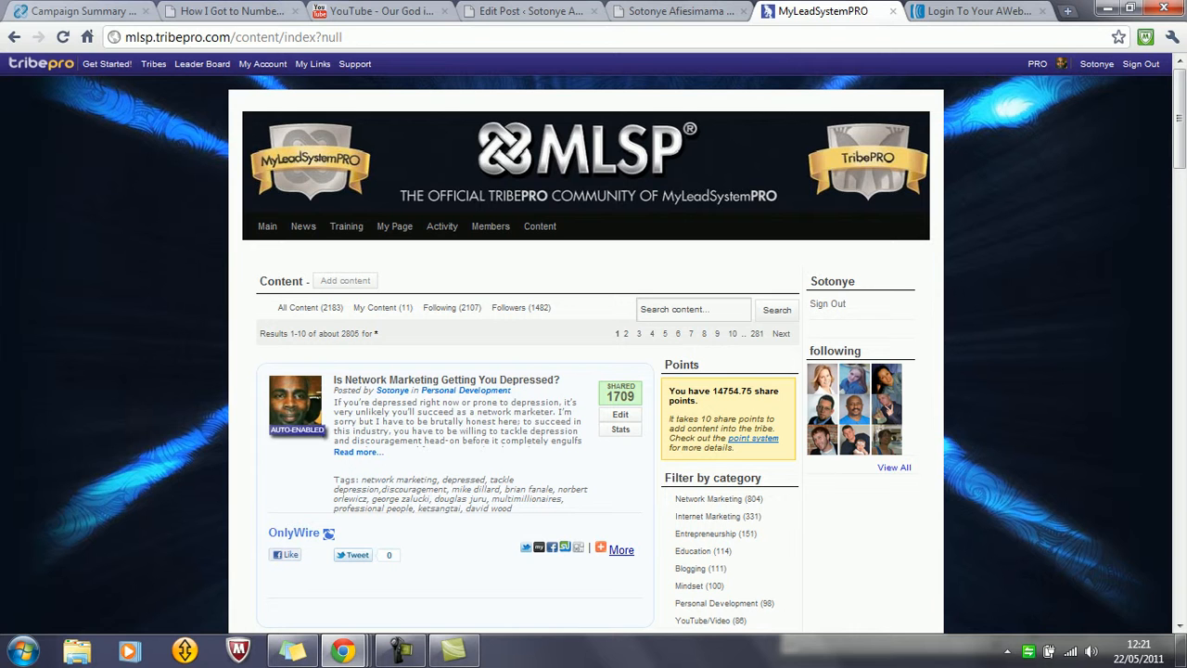
click(980, 11)
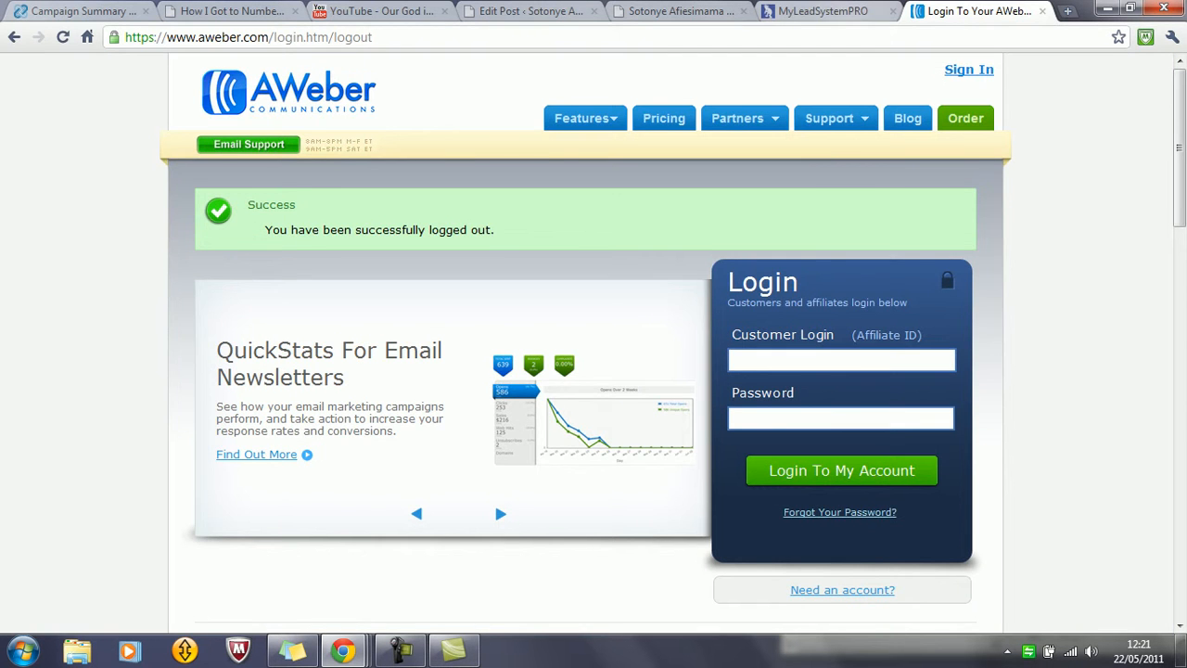
click(677, 11)
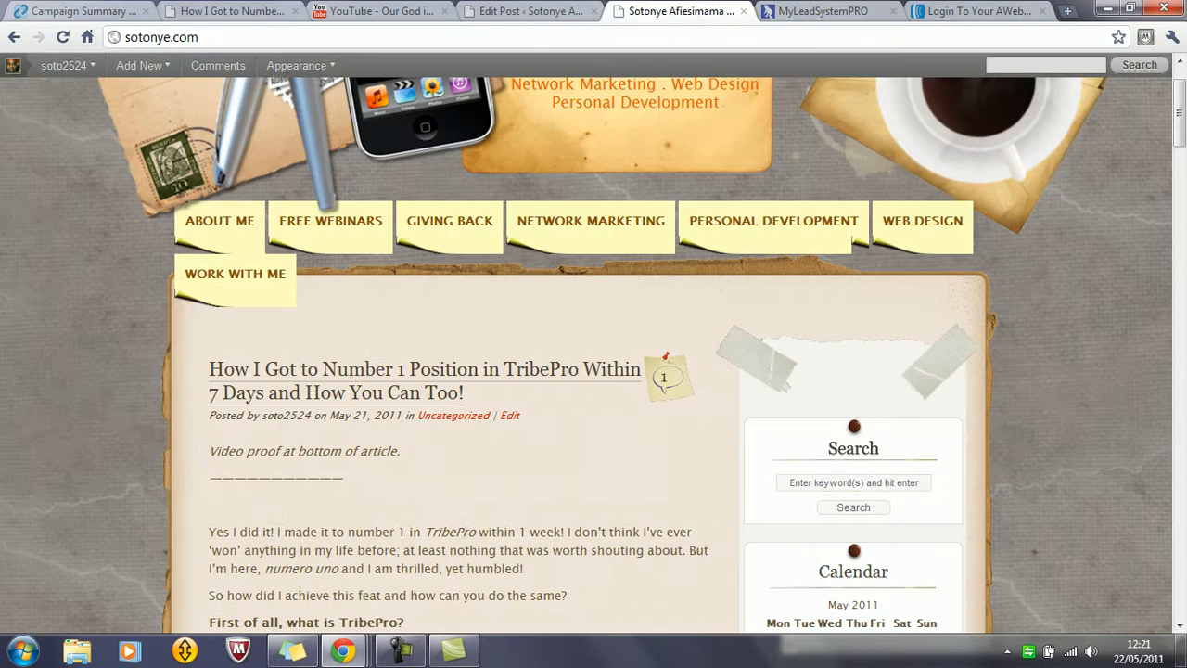
click(524, 11)
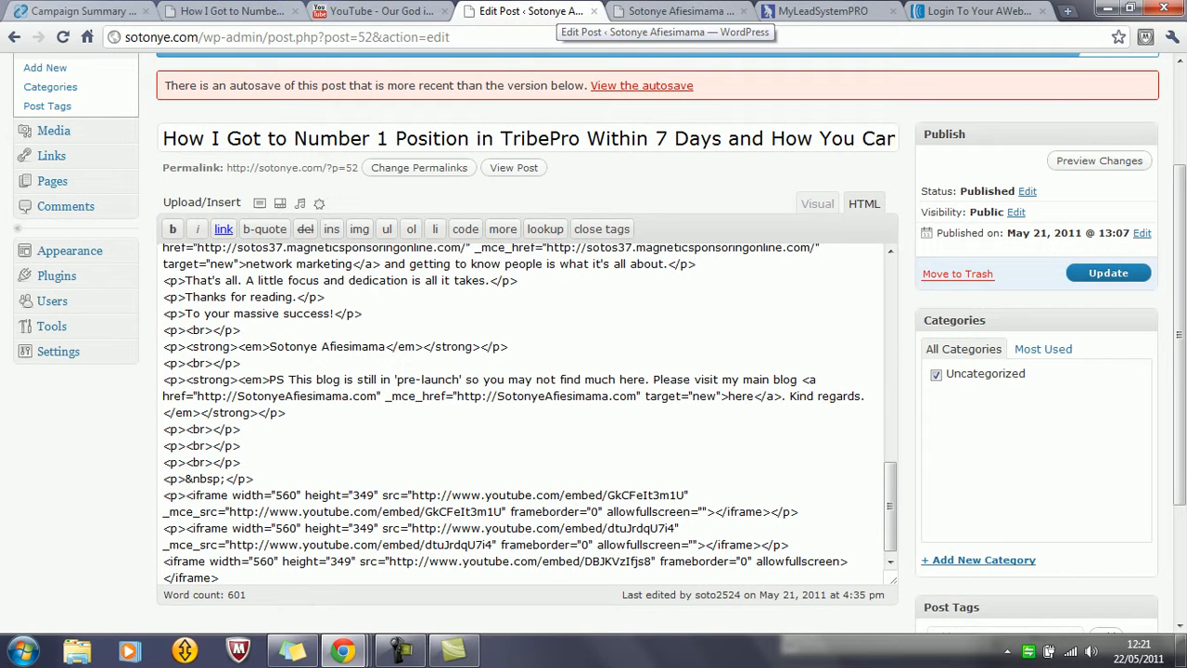
click(678, 11)
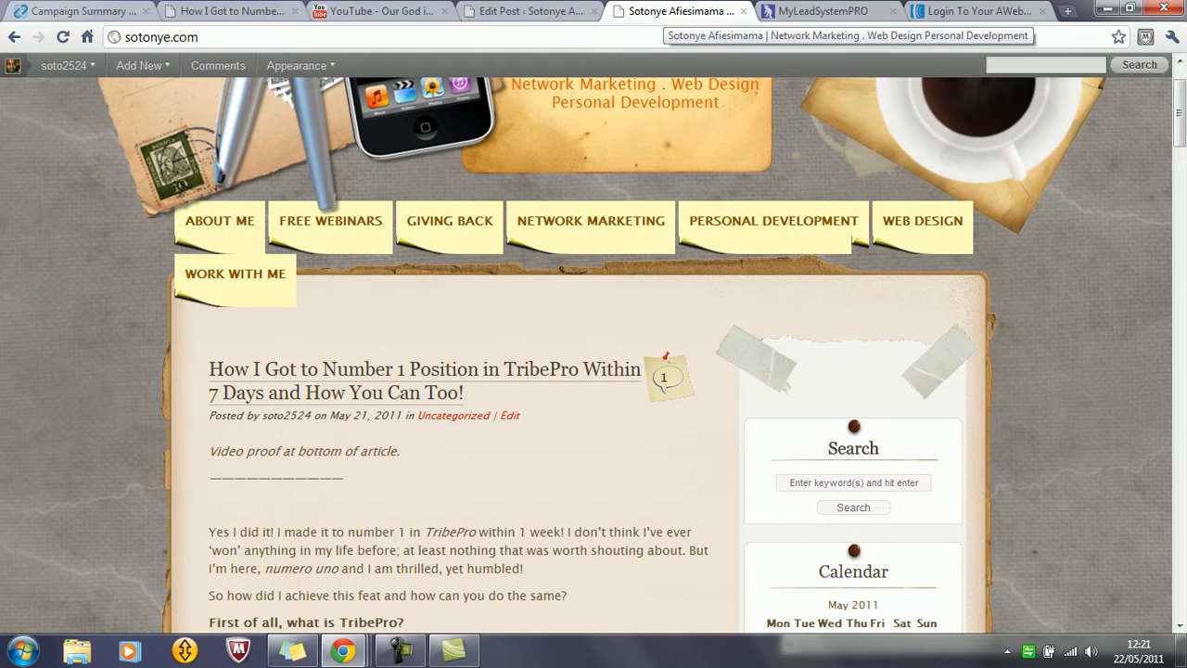